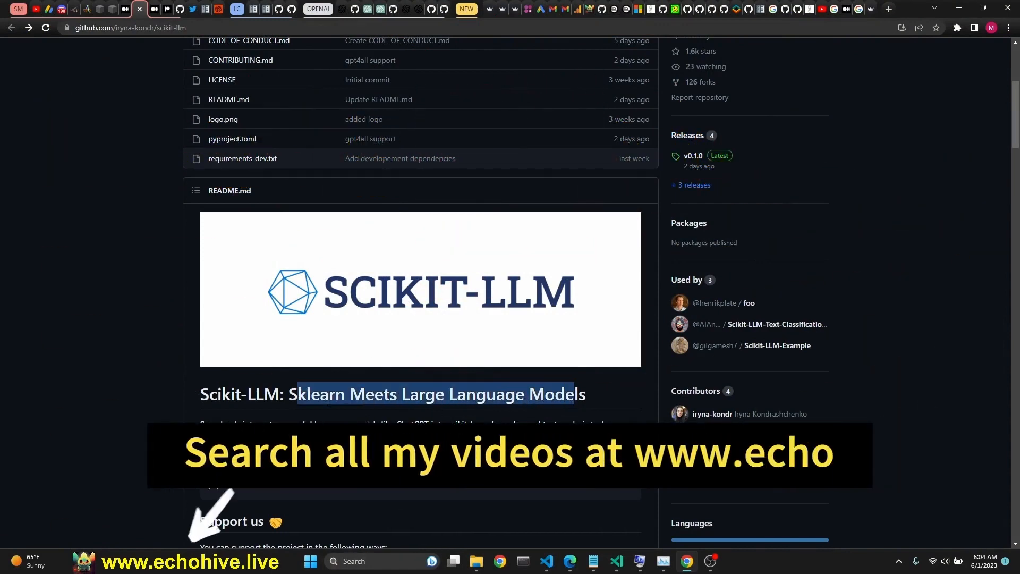
# - Browse the library author's profile, then return to the Scikit-LLM project page
pyautogui.scroll(3)
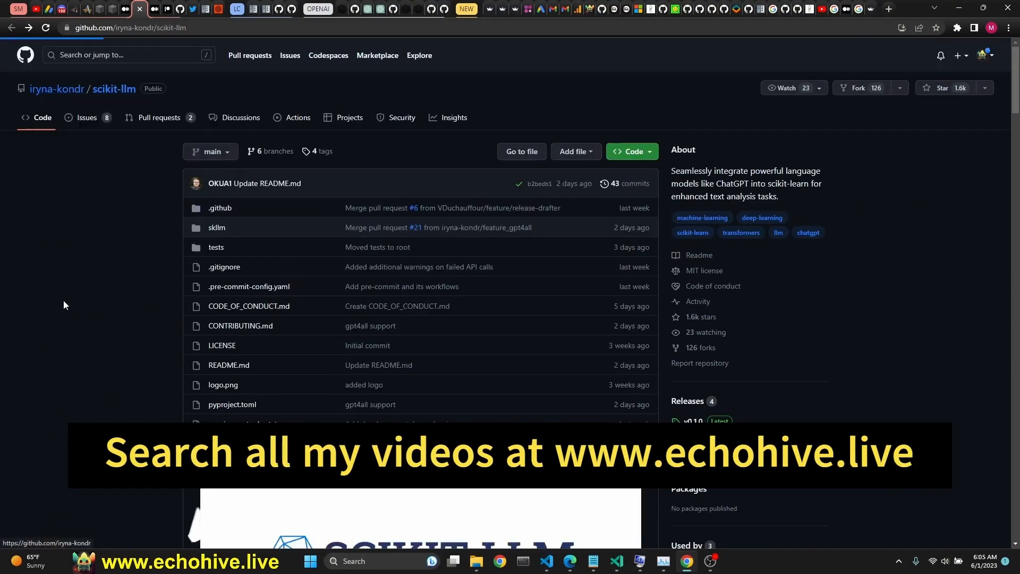
pyautogui.click(57, 88)
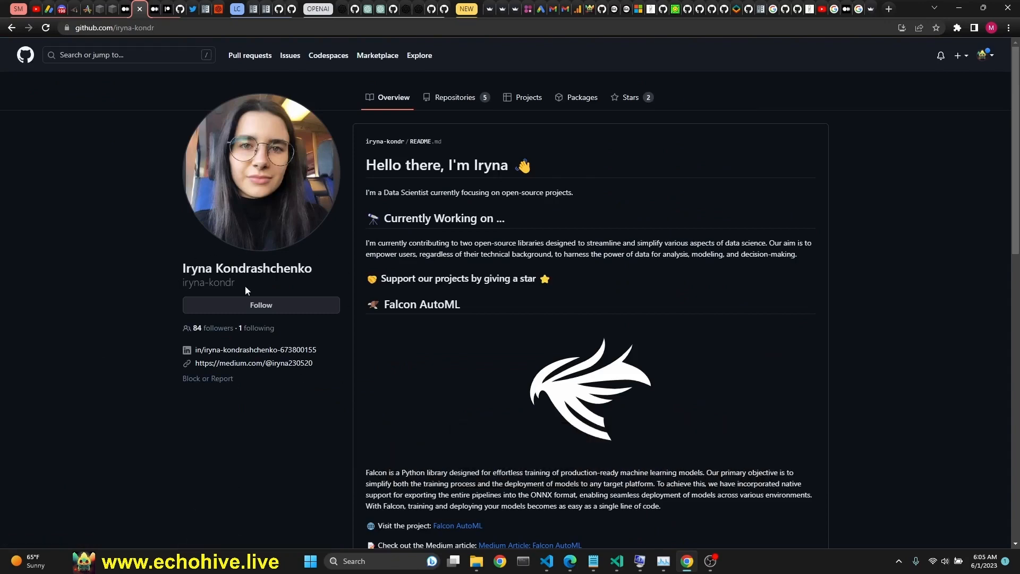
pyautogui.scroll(-3)
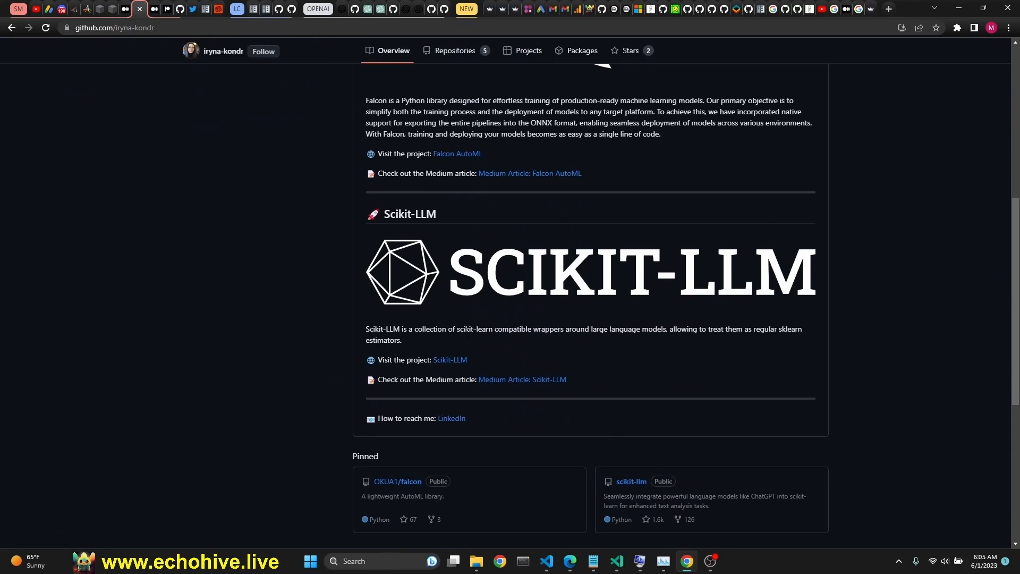
pyautogui.moveTo(709, 340)
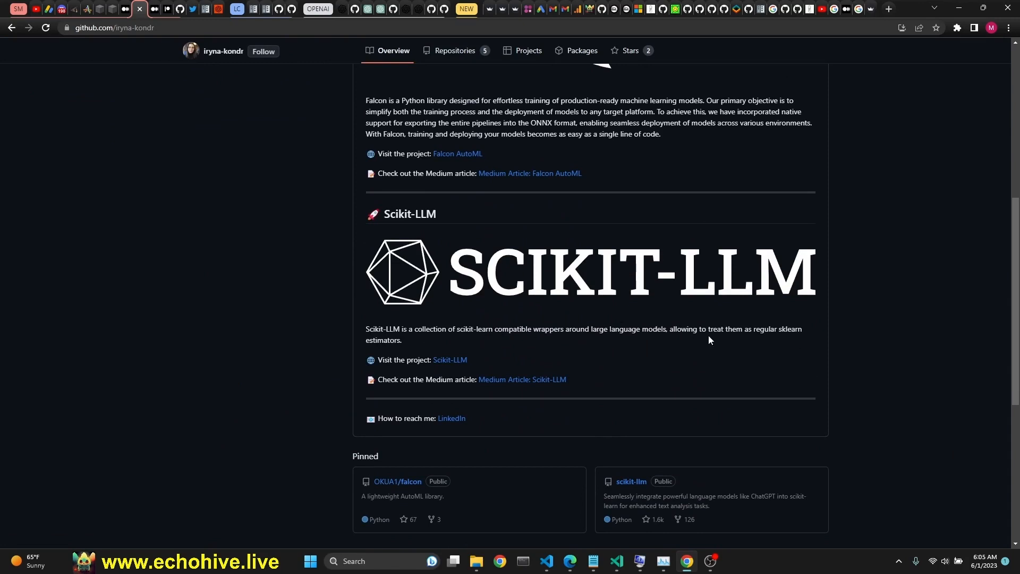
pyautogui.moveTo(444, 351)
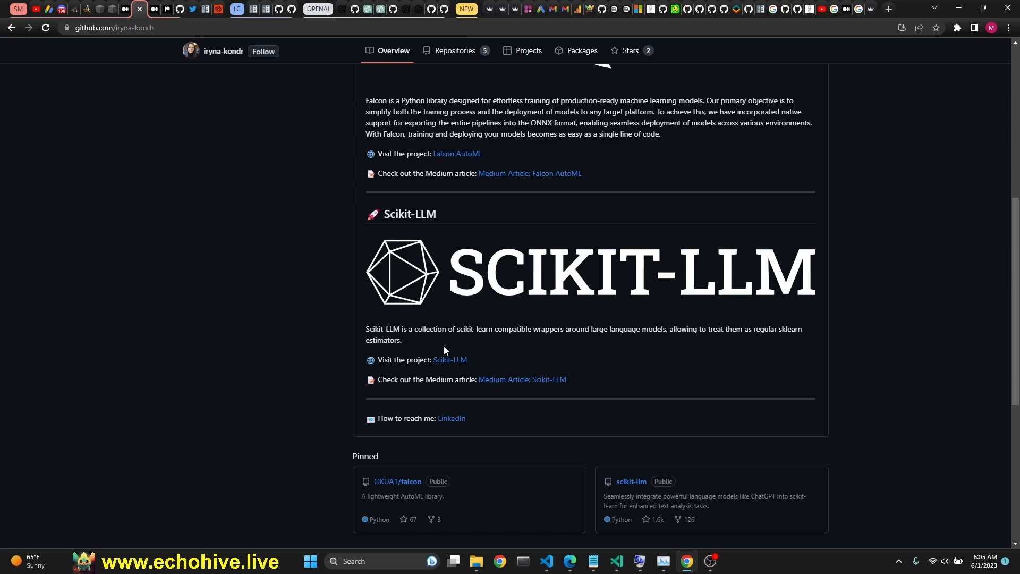
pyautogui.click(630, 485)
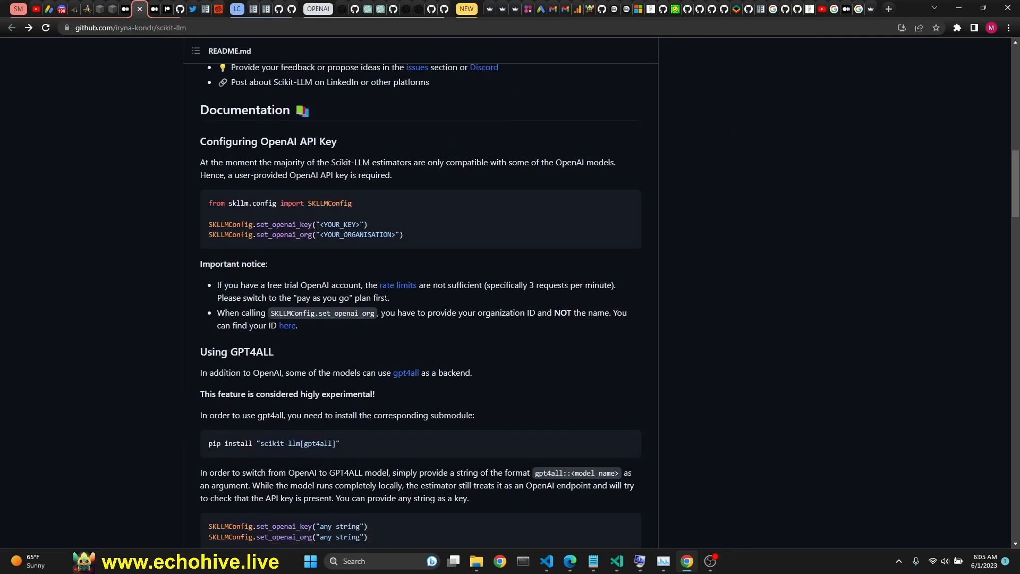
pyautogui.scroll(-3)
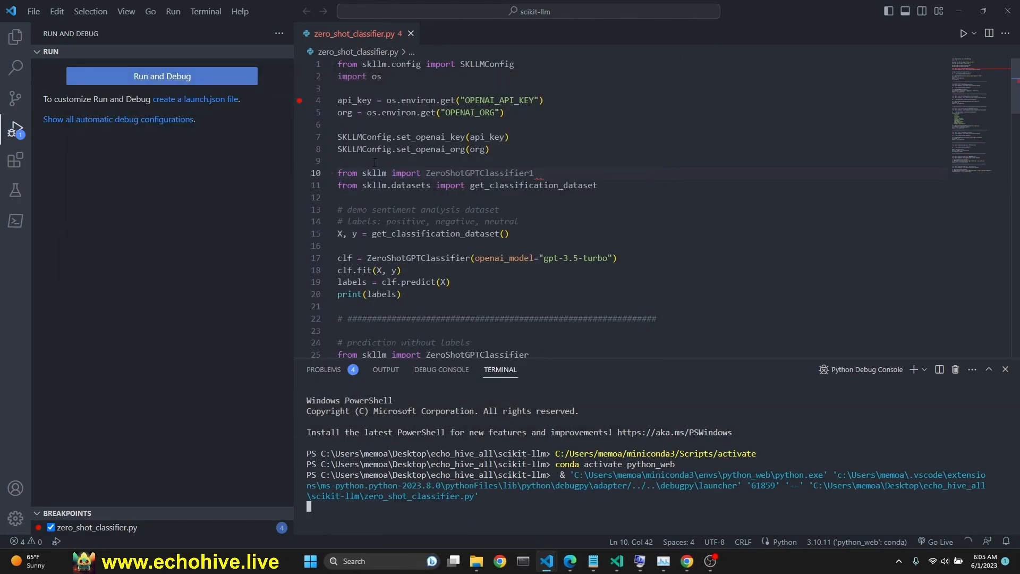
# - Start debugging zero_shot_classifier.py and step past the API-key setup to the import line
pyautogui.click(160, 77)
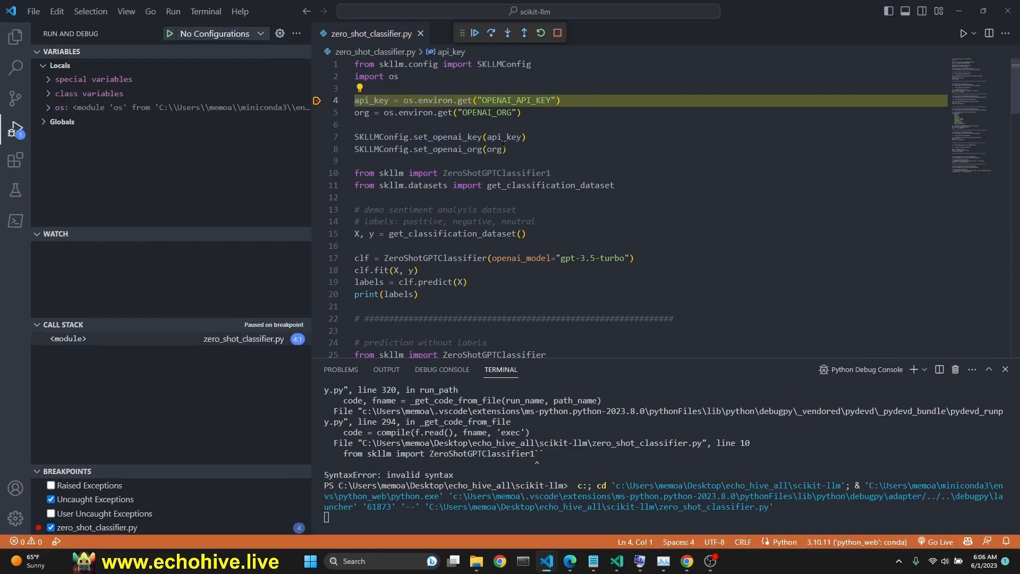
pyautogui.moveTo(491, 33)
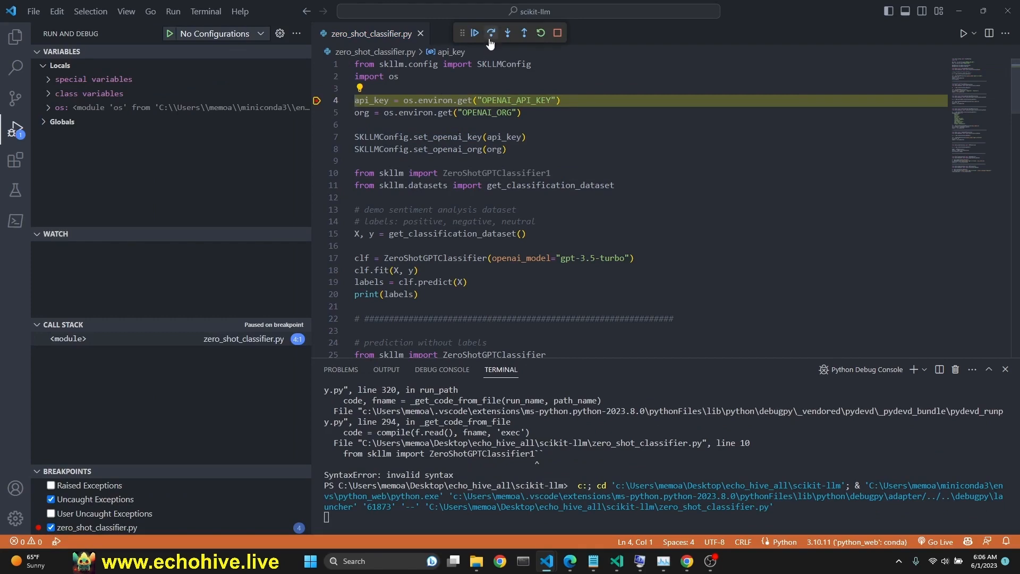
pyautogui.click(491, 33)
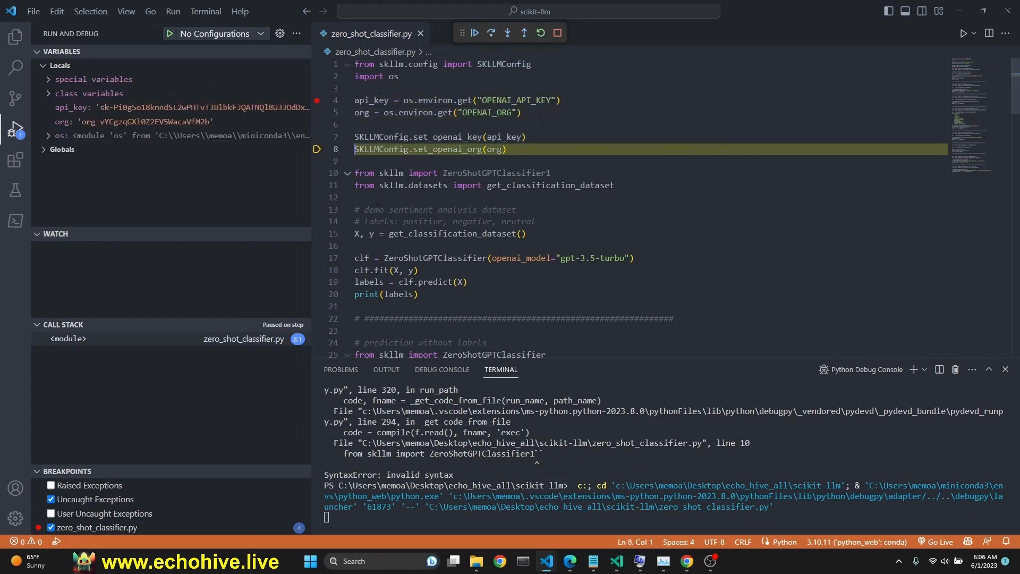
pyautogui.click(488, 33)
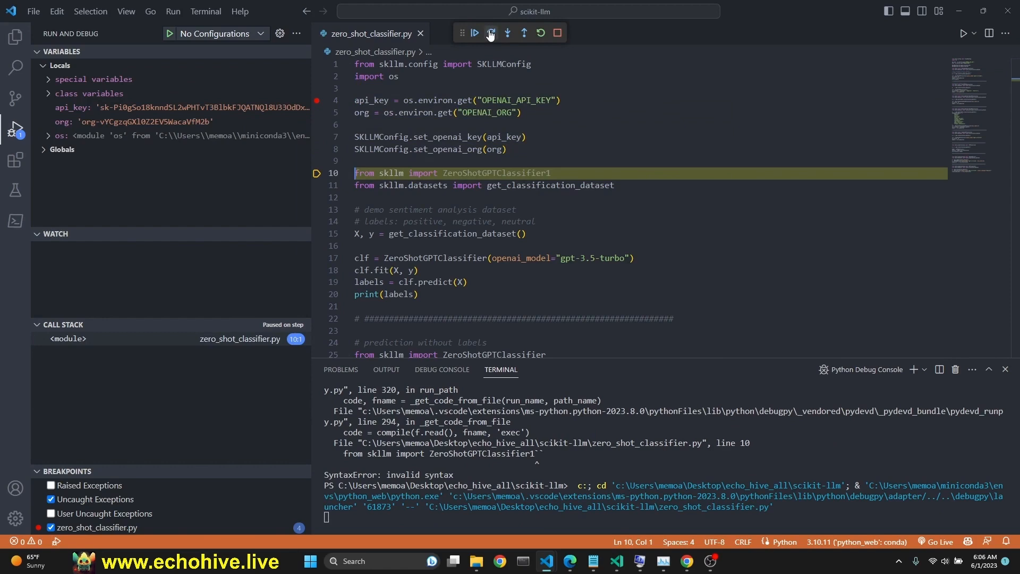
pyautogui.click(490, 33)
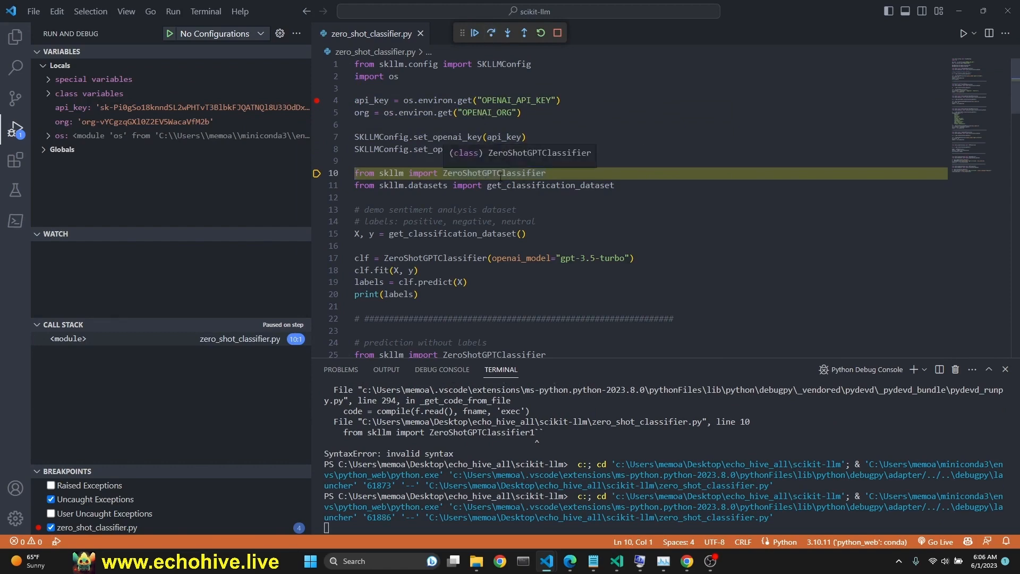
pyautogui.moveTo(493, 173)
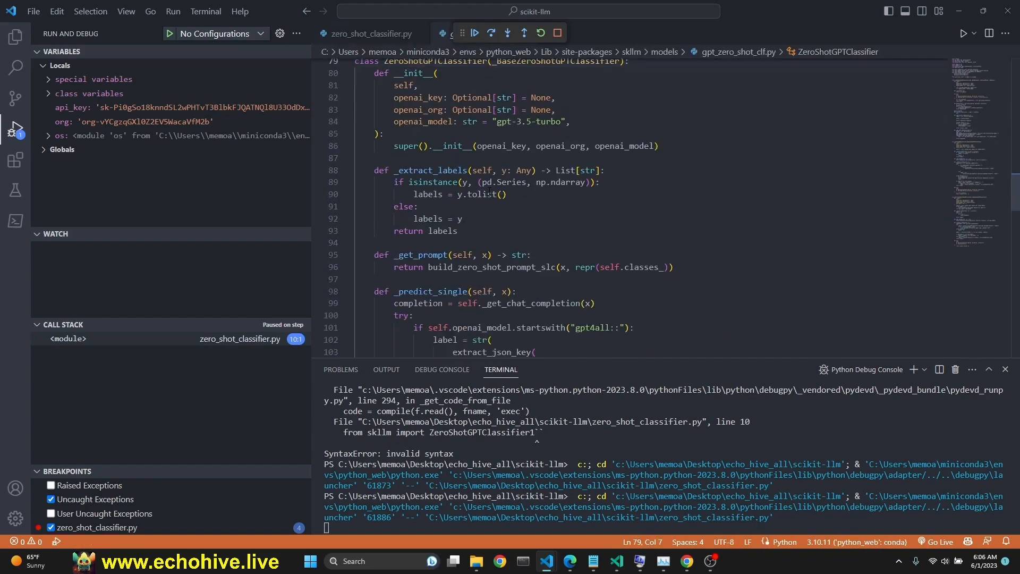
# - Inspect get_classification_dataset in multi_class.py, scrolling through the reviews and sentiment labels
pyautogui.scroll(3)
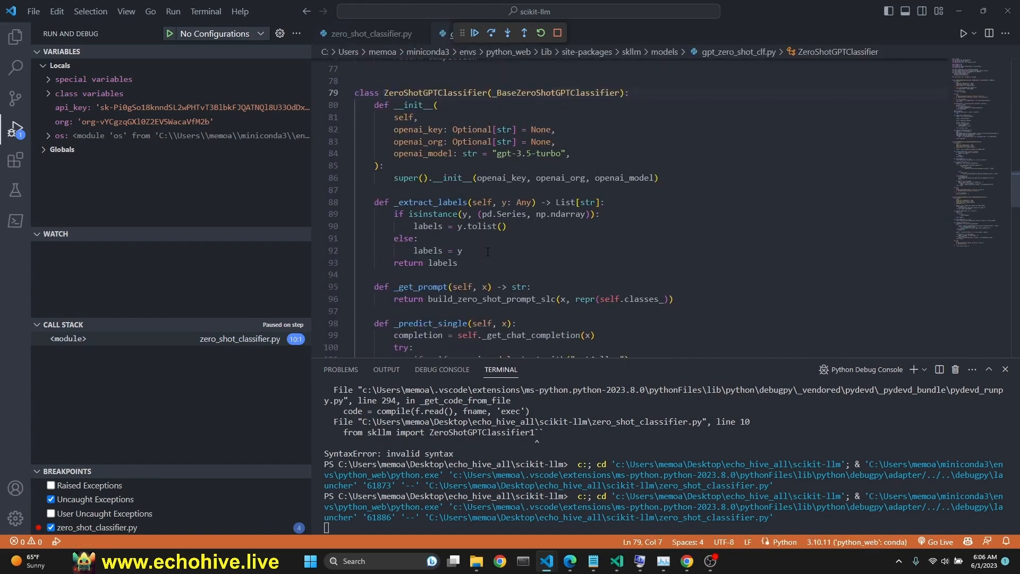
pyautogui.scroll(-3)
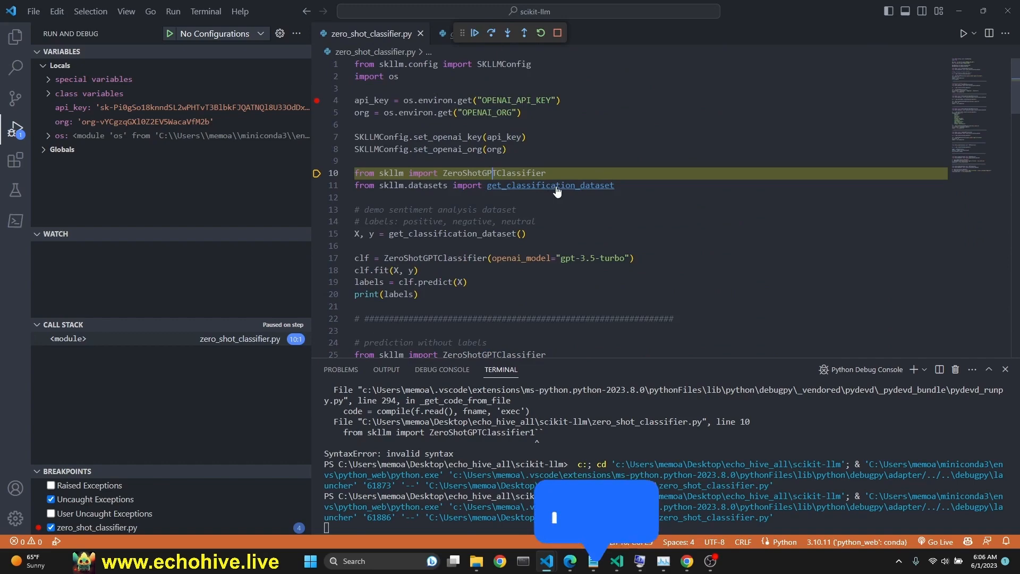
pyautogui.click(549, 185)
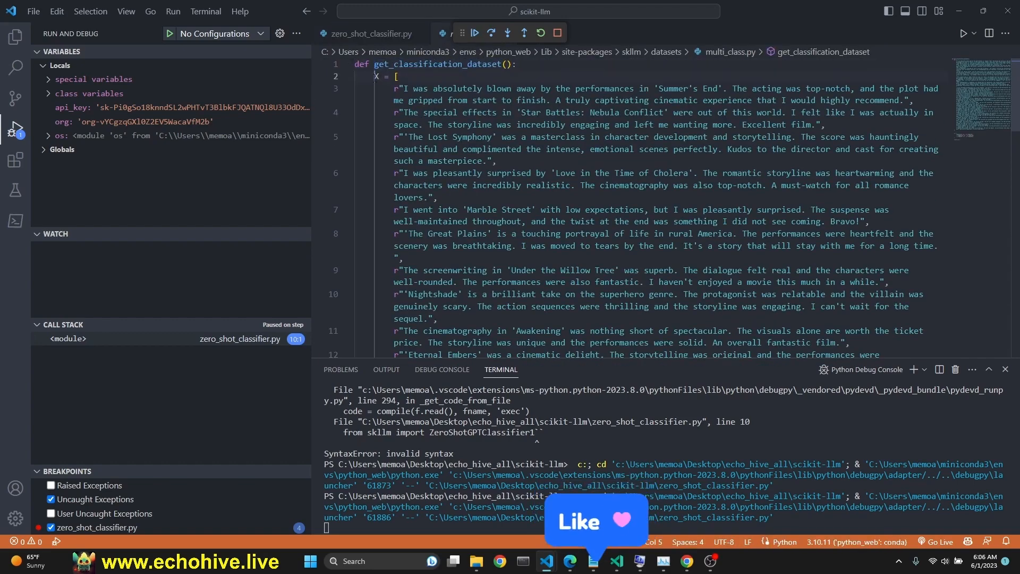
pyautogui.scroll(-3)
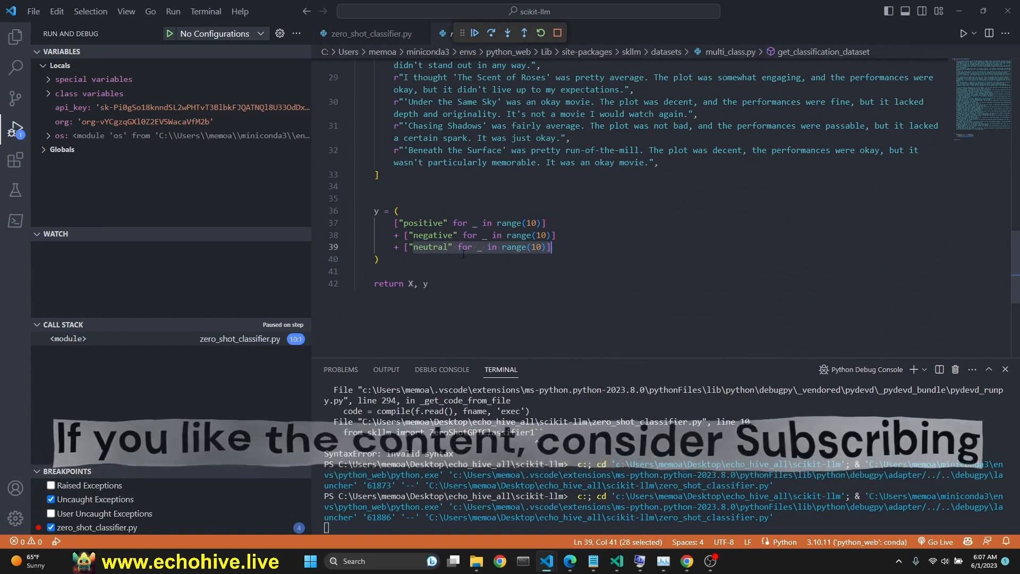
pyautogui.scroll(3)
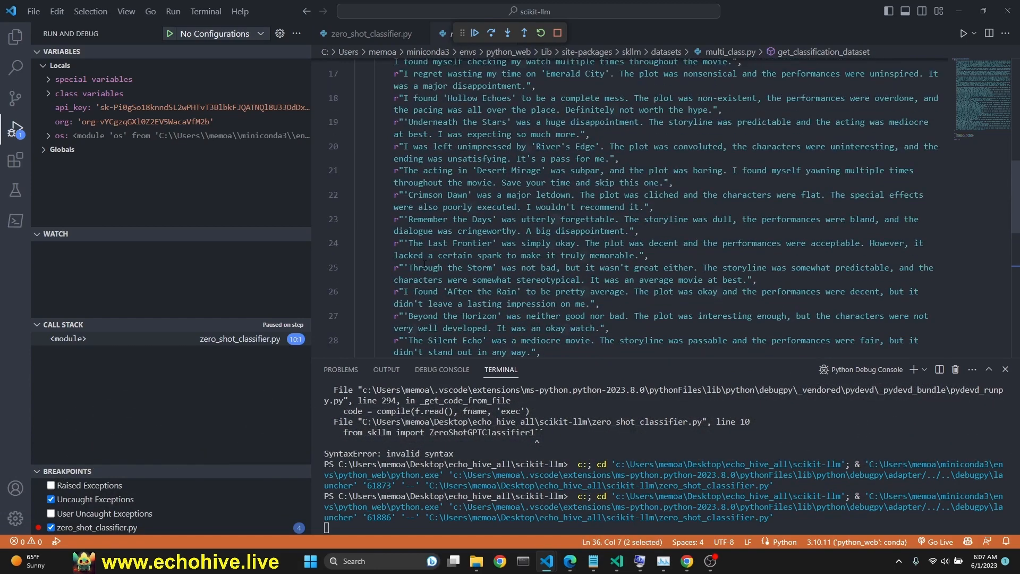
pyautogui.scroll(3)
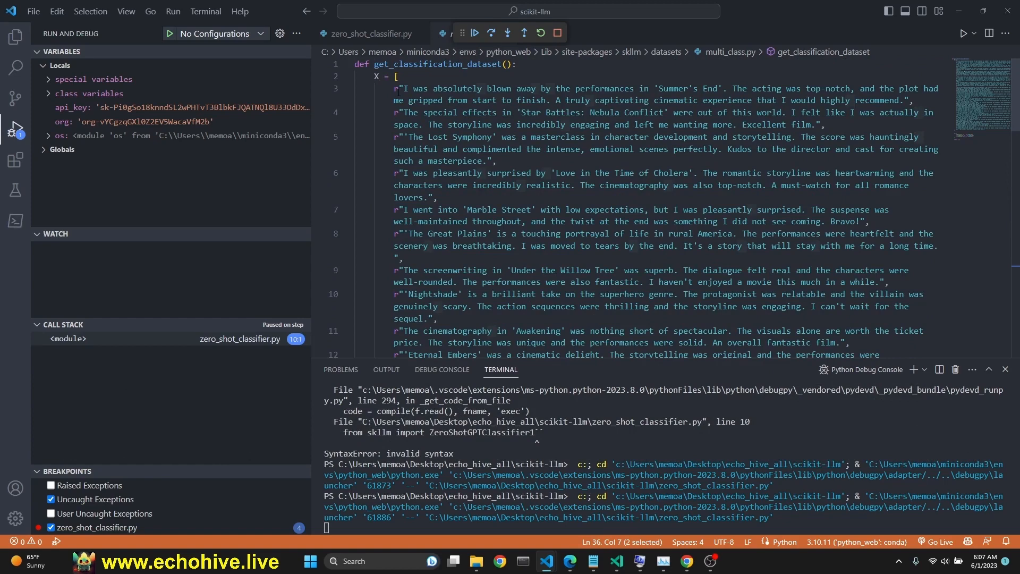
# - Return to the demo script and step to the classifier creation at line 17
pyautogui.click(415, 100)
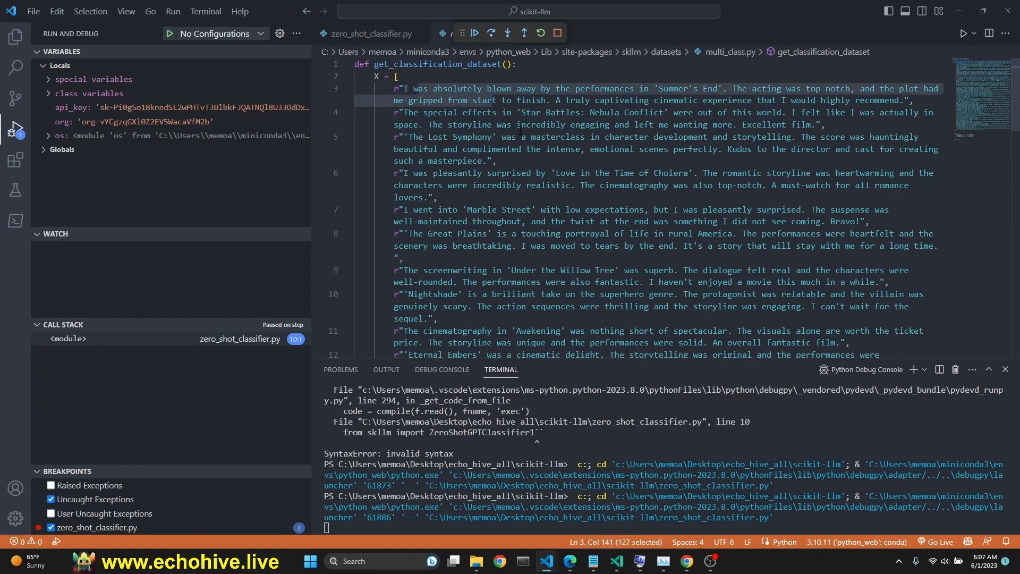
pyautogui.click(531, 100)
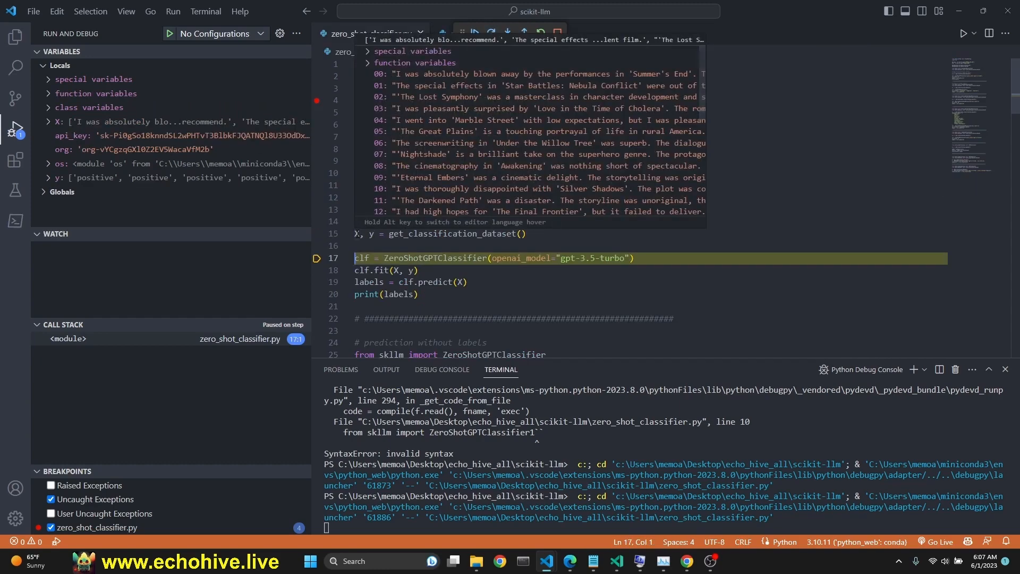
# - Step through creating and fitting the classifier and start prediction over the 30 reviews
pyautogui.scroll(-3)
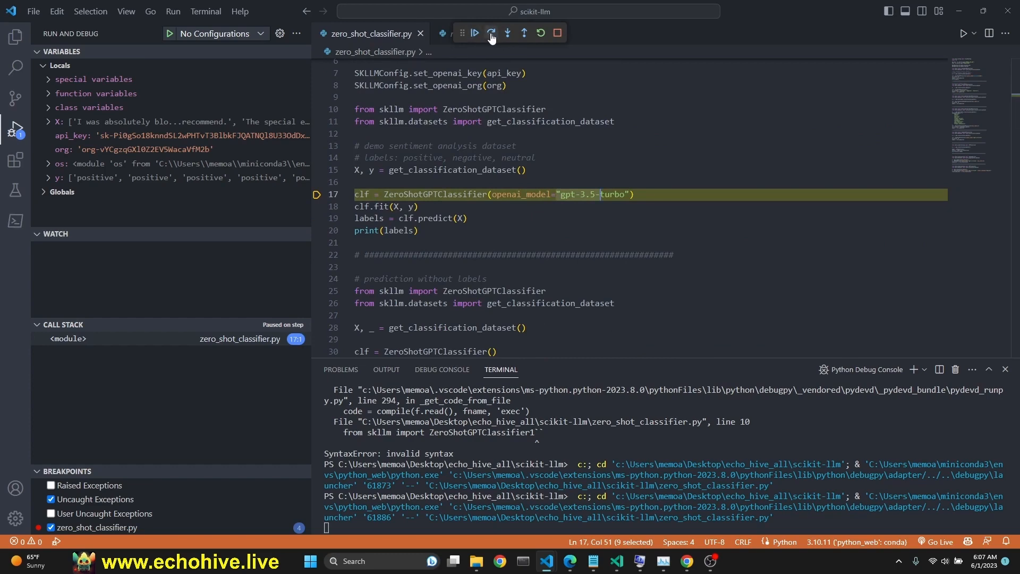
pyautogui.click(492, 33)
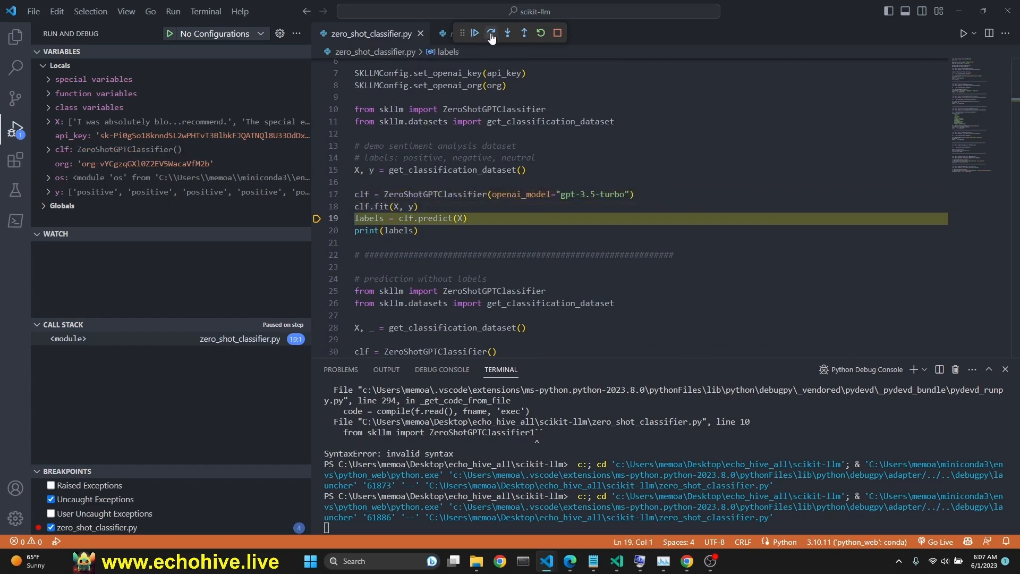
pyautogui.click(491, 33)
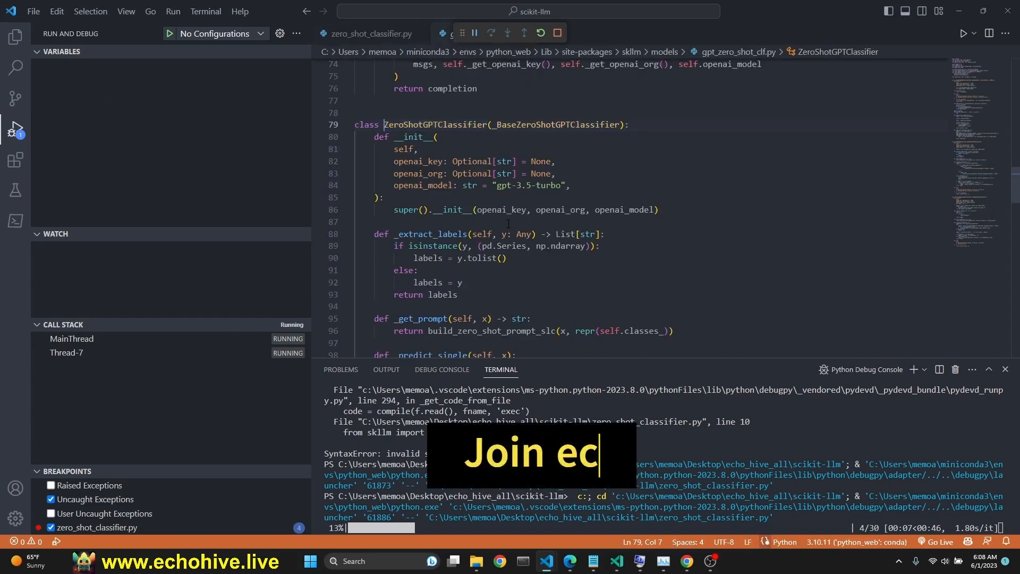
# - View ZERO_SHOT_CLF_PROMPT_TEMPLATE in templates.py from builders.py, then return to the demo script
pyautogui.click(367, 33)
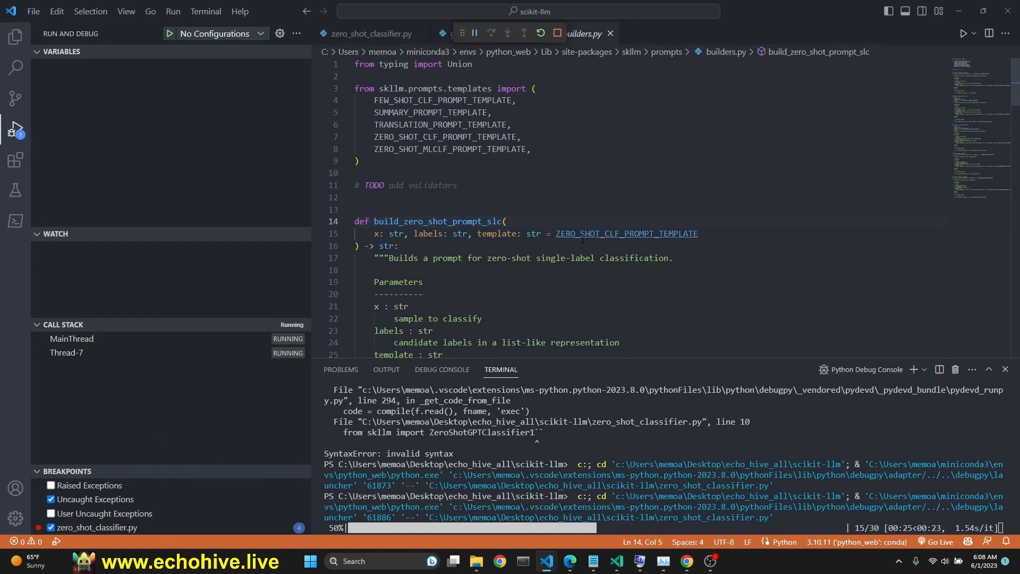
pyautogui.click(626, 232)
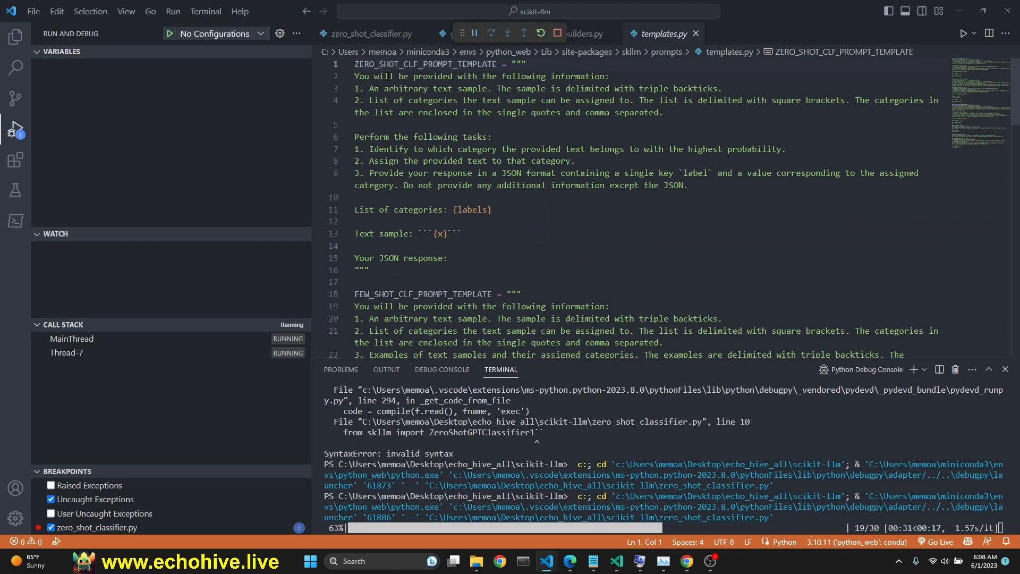
pyautogui.click(356, 124)
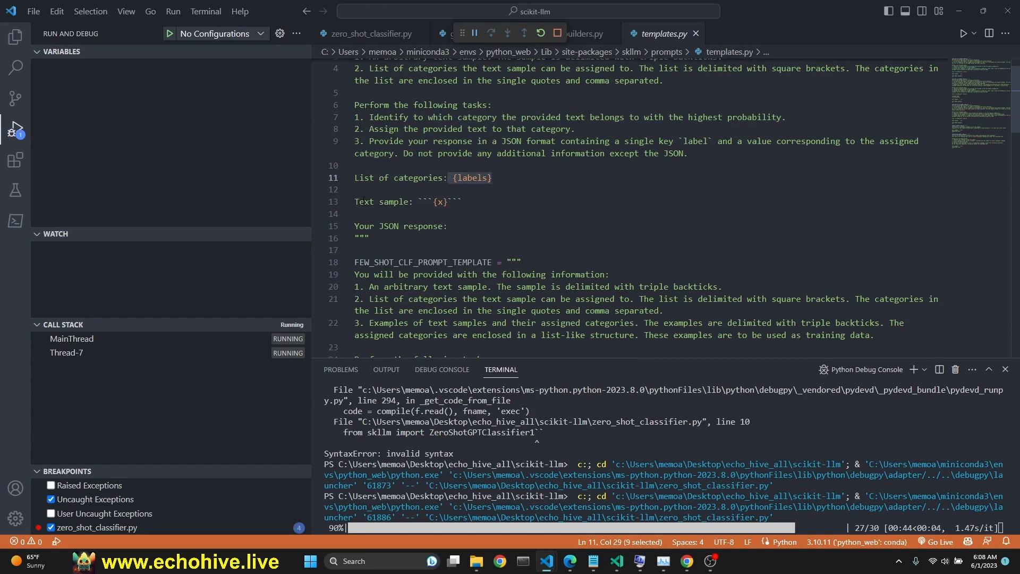
pyautogui.scroll(-3)
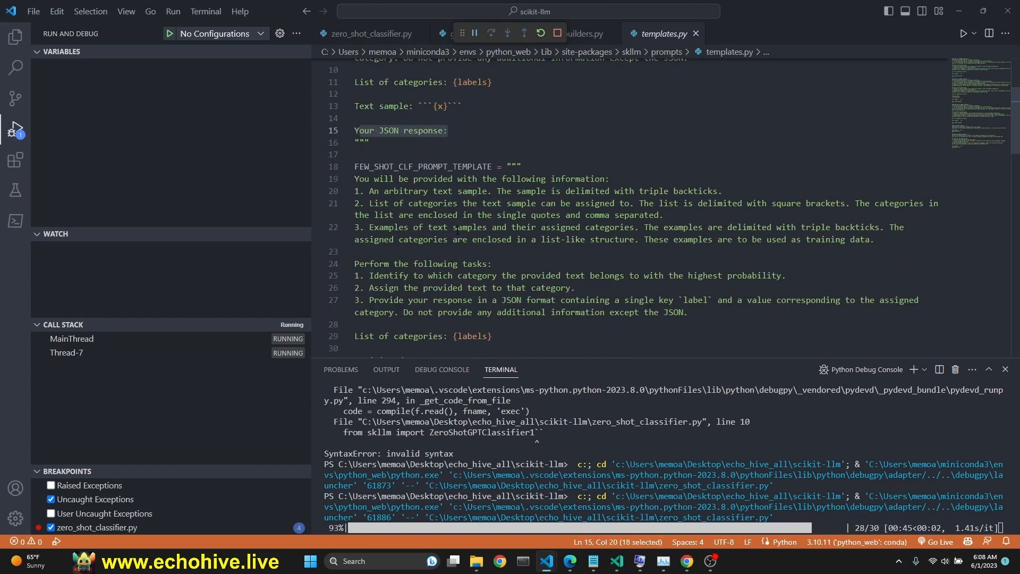
pyautogui.click(474, 33)
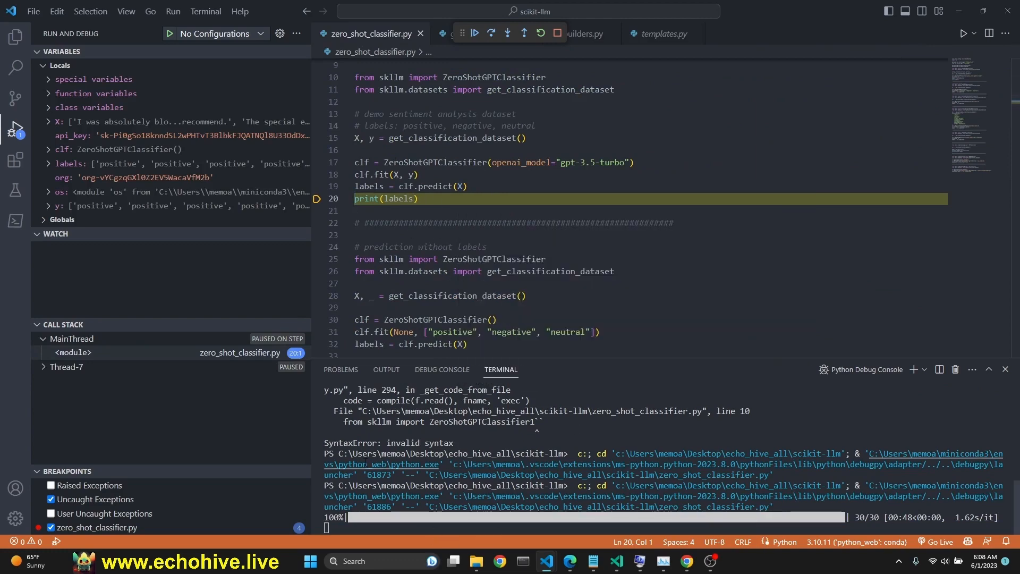
# - Run the line that prints the predicted labels for the 30 samples
pyautogui.click(492, 33)
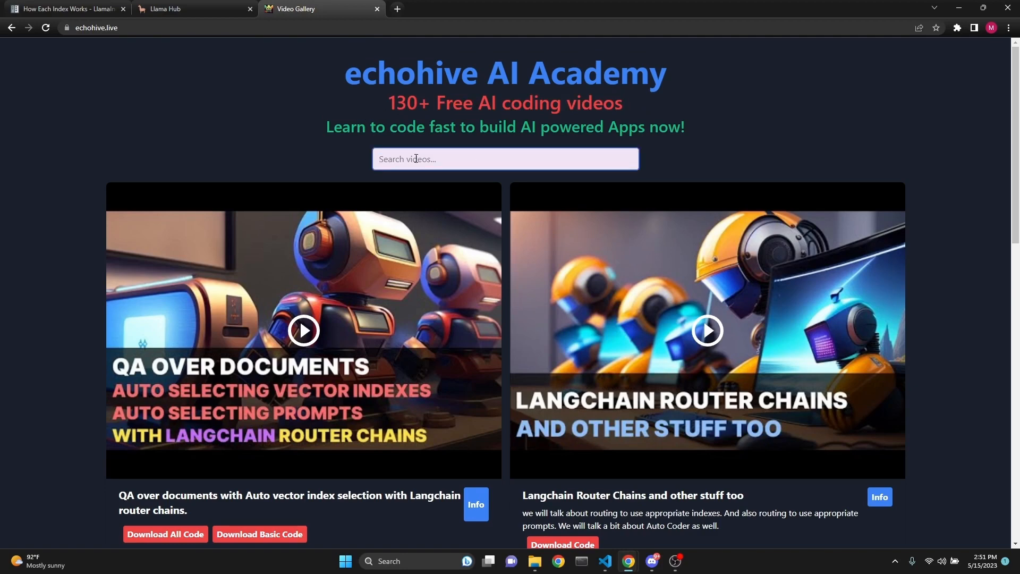
# - Search the echohive video gallery for 'GPT-4' and expand the blackjack agent video's description
pyautogui.write('GPT-4')
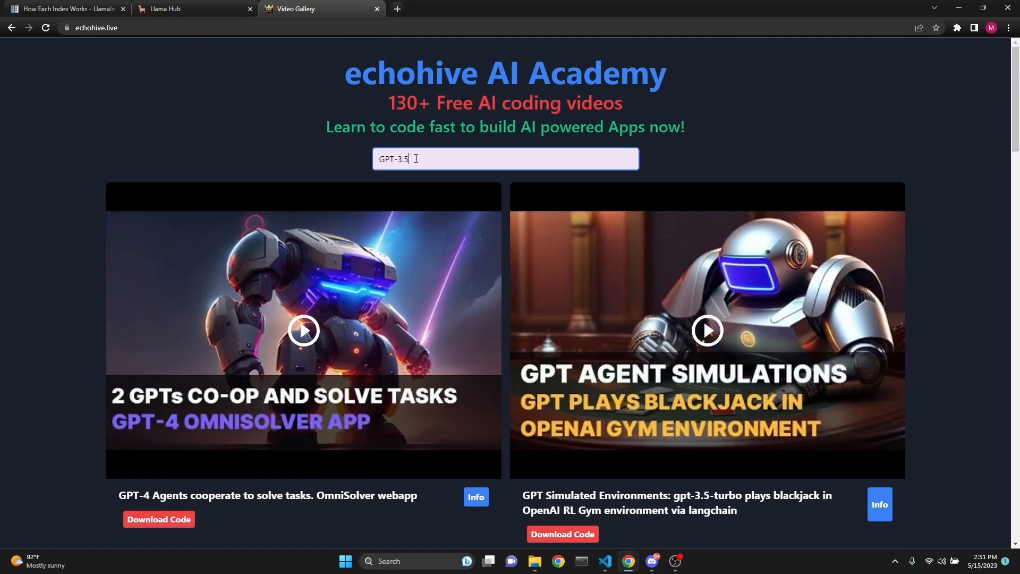
pyautogui.scroll(-3)
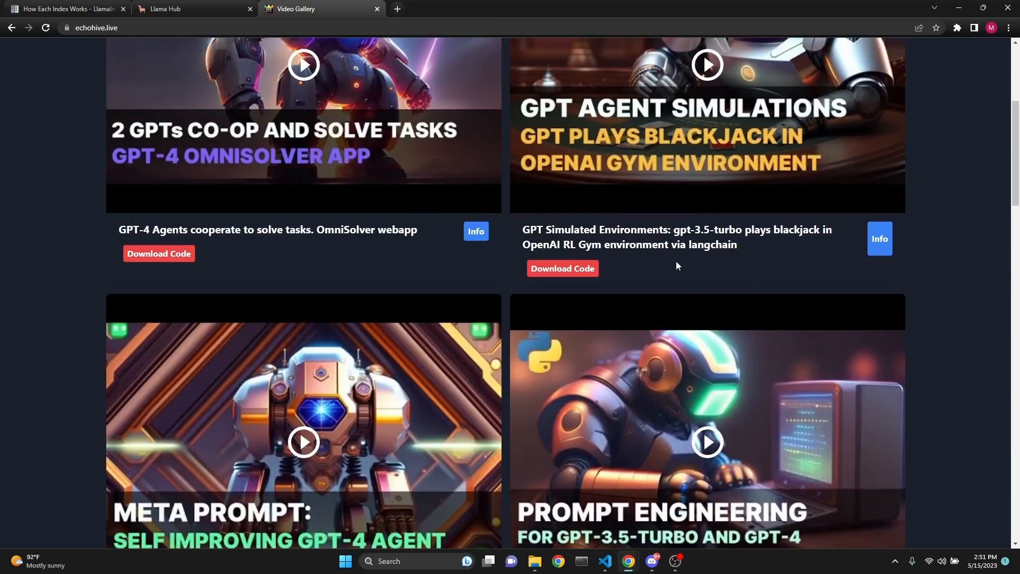
pyautogui.scroll(3)
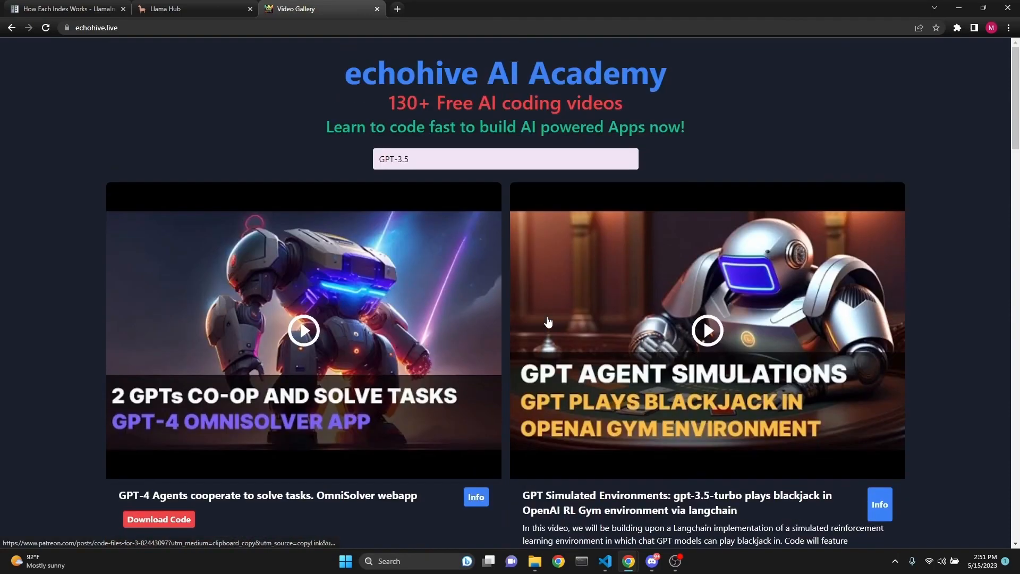
pyautogui.scroll(-3)
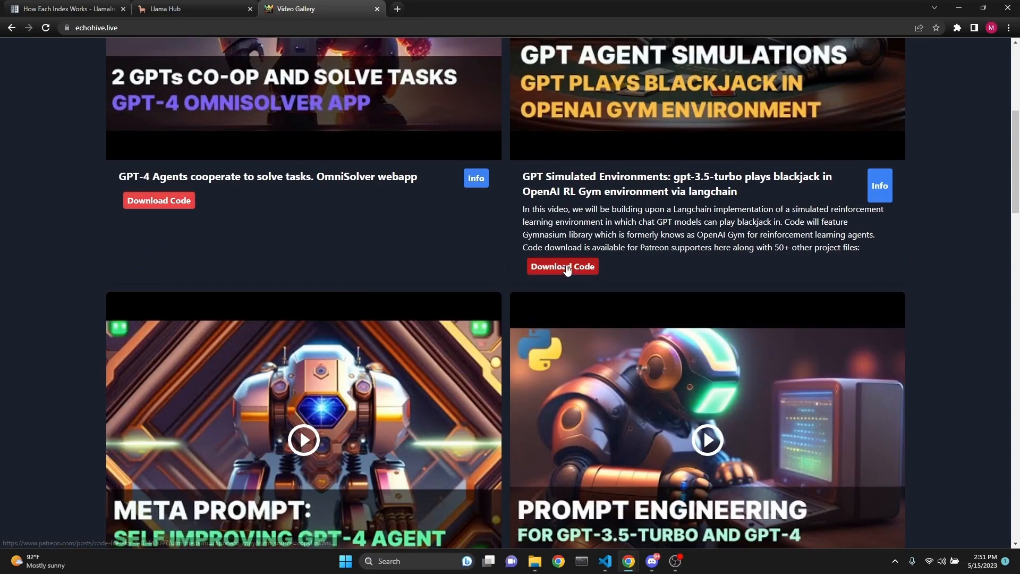
pyautogui.scroll(3)
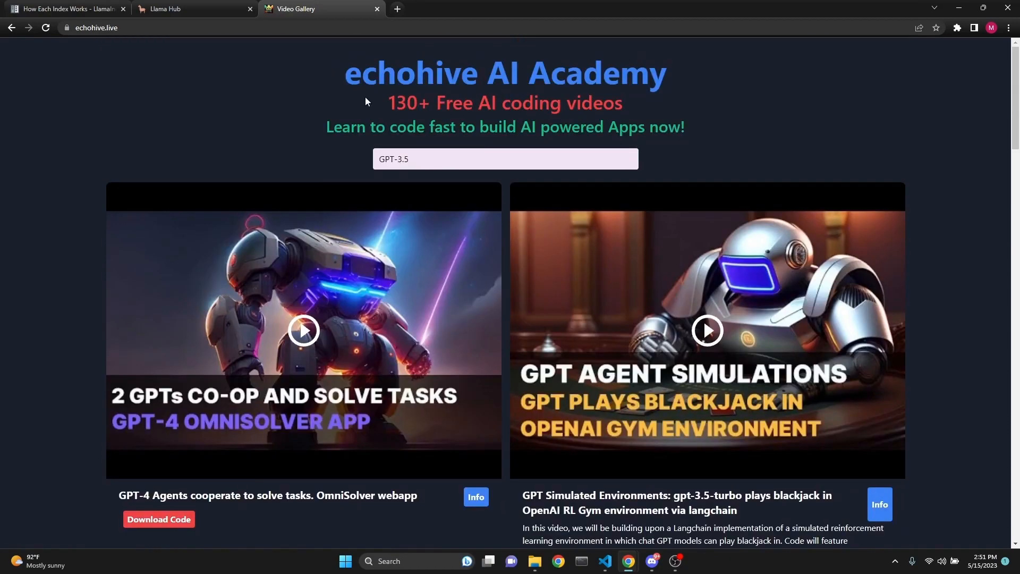
pyautogui.moveTo(132, 39)
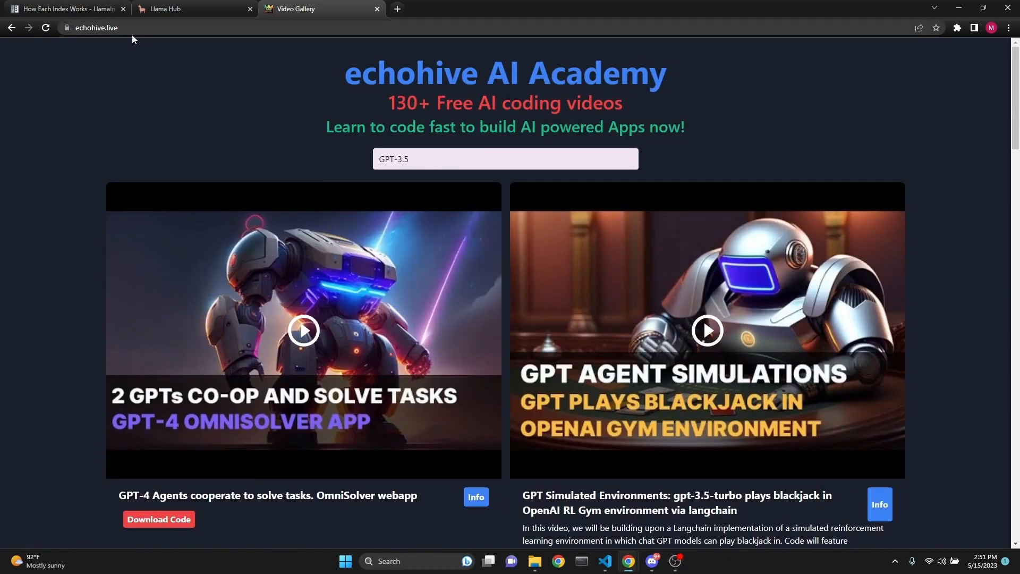
pyautogui.click(605, 562)
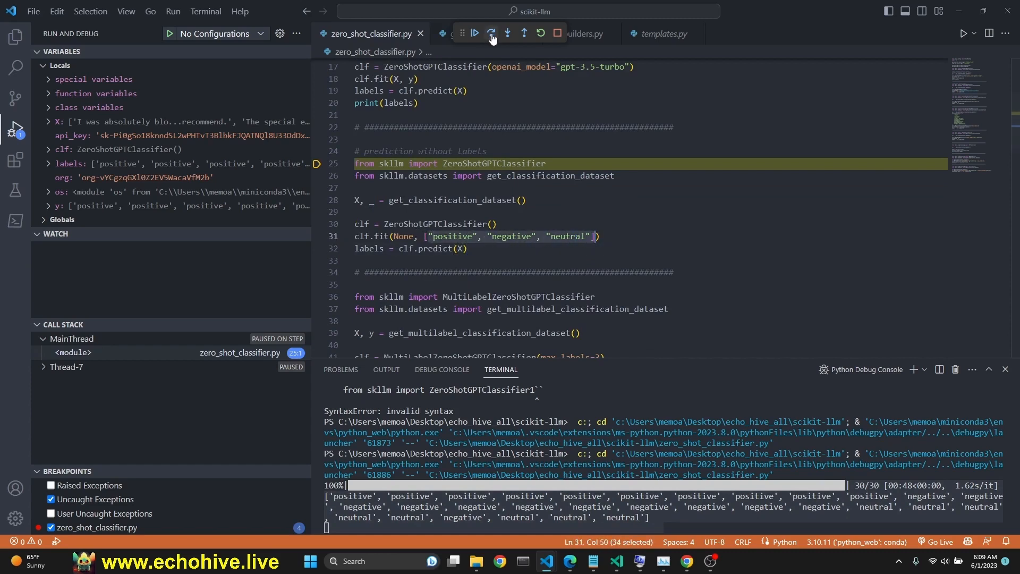
# - Step through the label-free classifier's setup, fit and predict until paused at the multi-label import
pyautogui.click(492, 33)
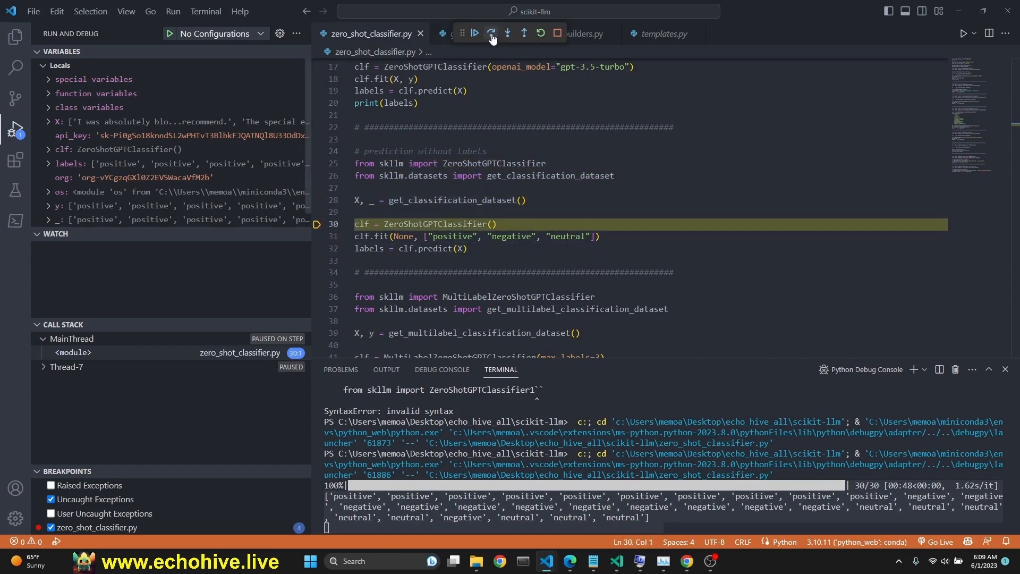
pyautogui.click(492, 33)
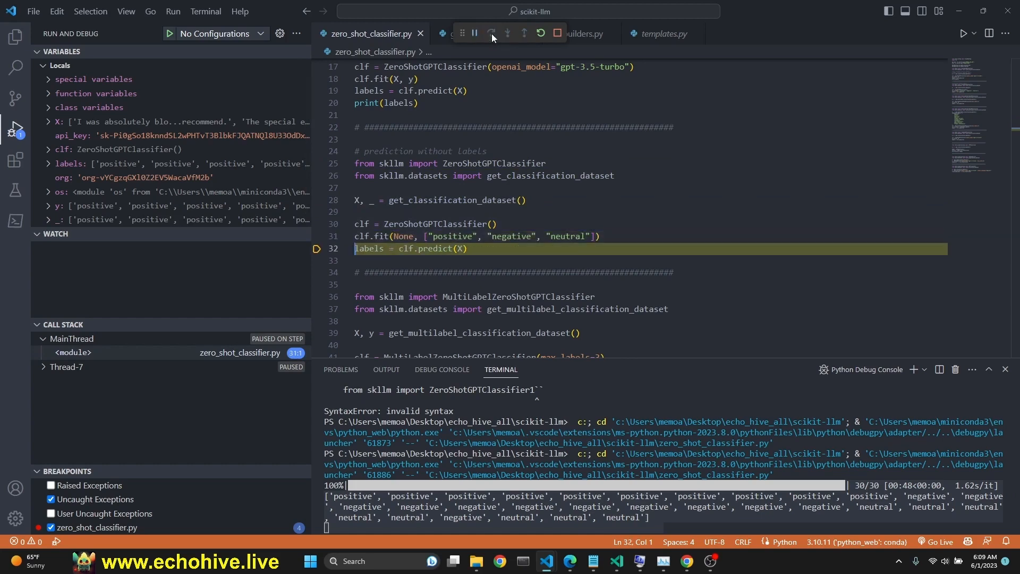
pyautogui.click(492, 33)
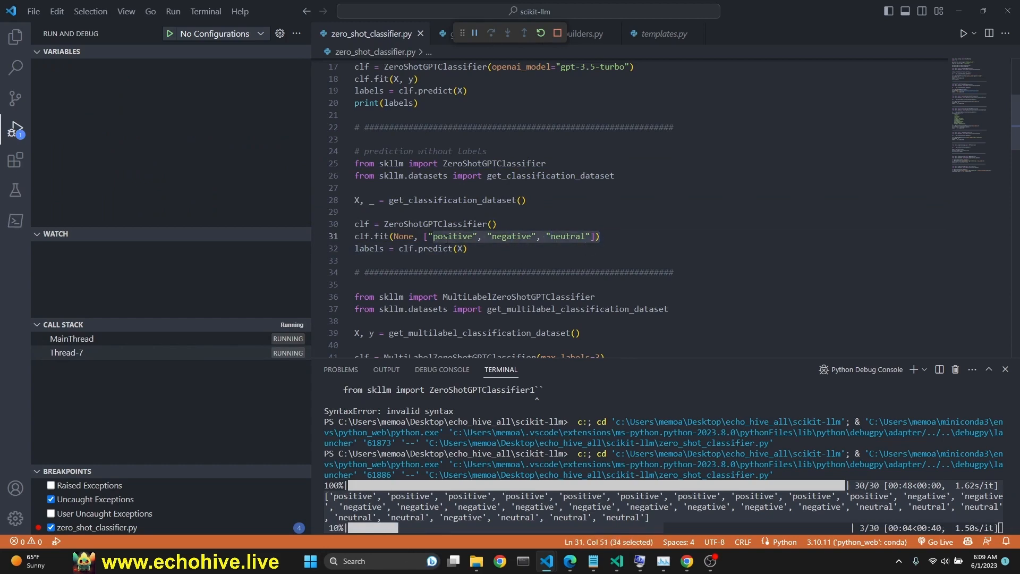
pyautogui.click(448, 236)
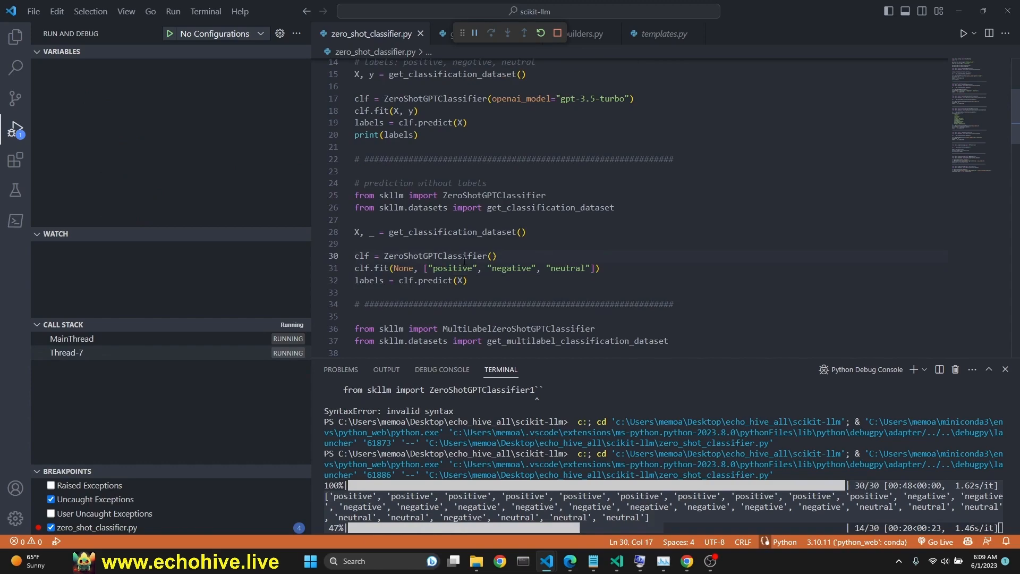
pyautogui.scroll(-3)
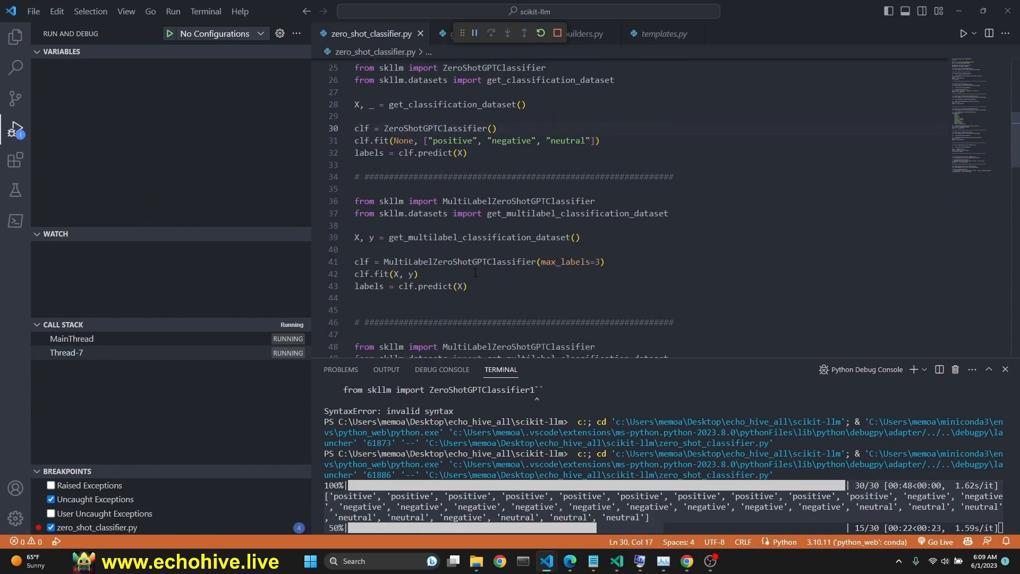
pyautogui.click(491, 33)
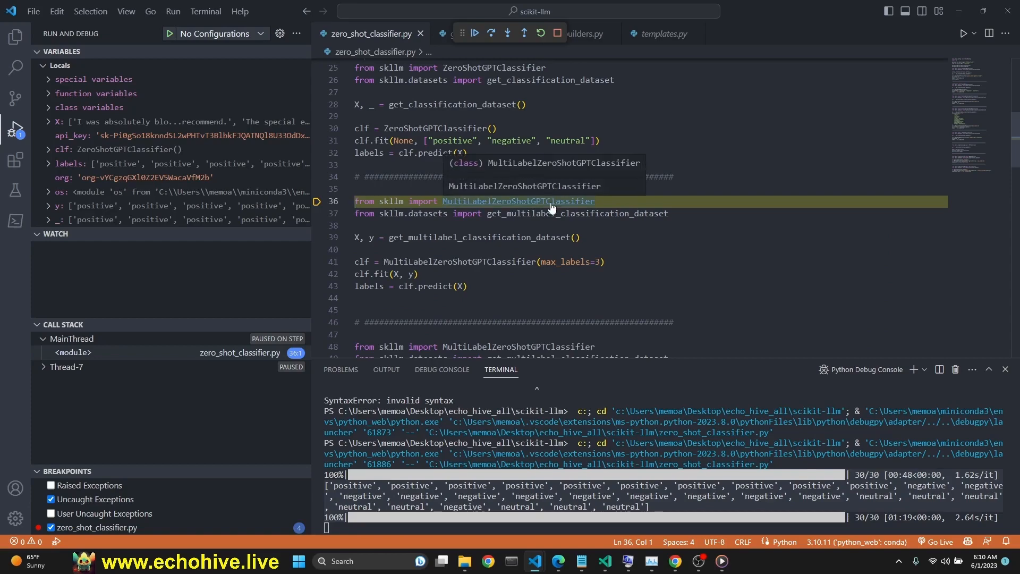
# - Inspect MultiLabelZeroShotGPTClassifier, its prompt builder and template, then run the multi-label imports
pyautogui.click(518, 201)
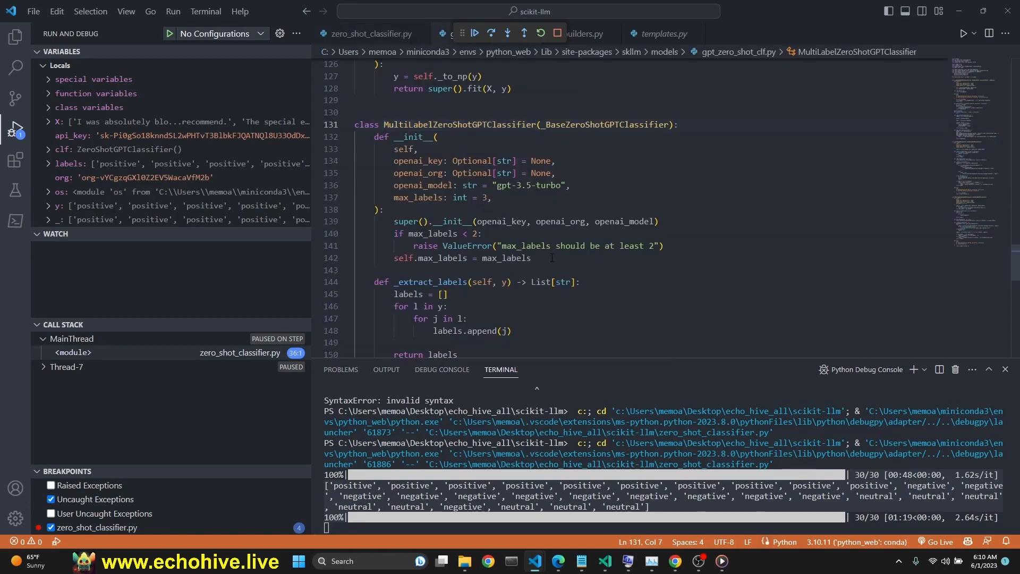
pyautogui.click(575, 33)
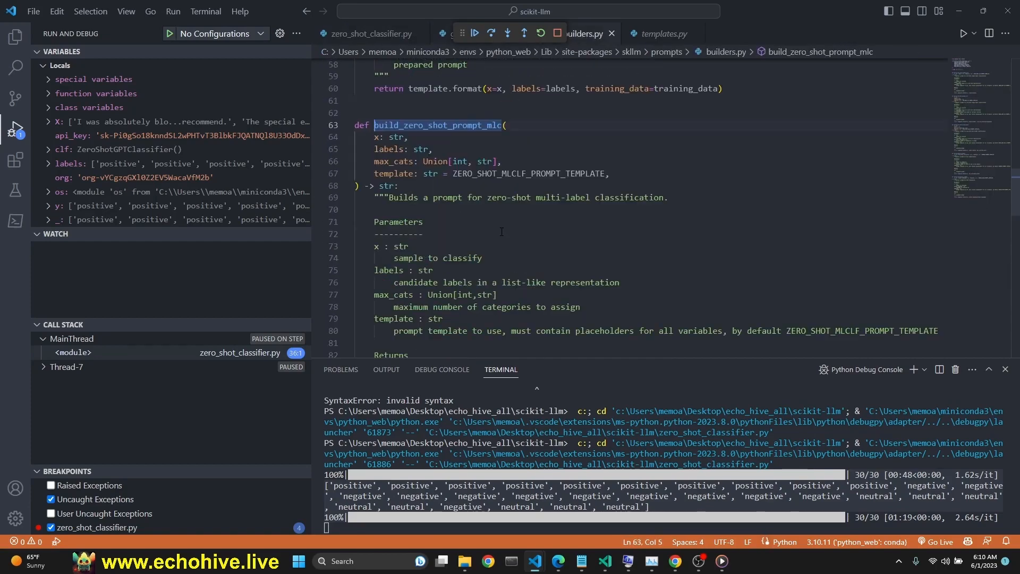
pyautogui.click(663, 33)
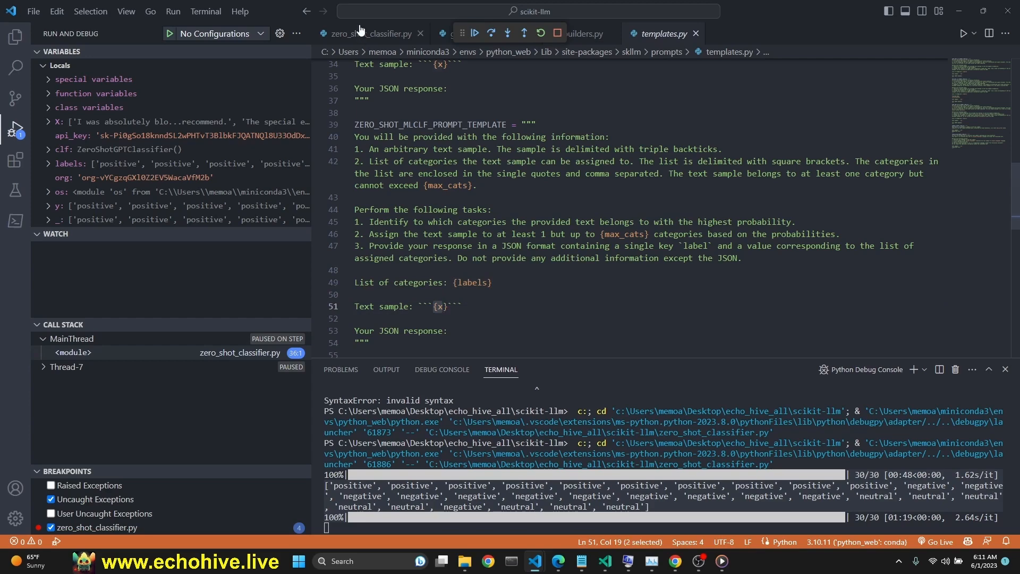
pyautogui.click(365, 33)
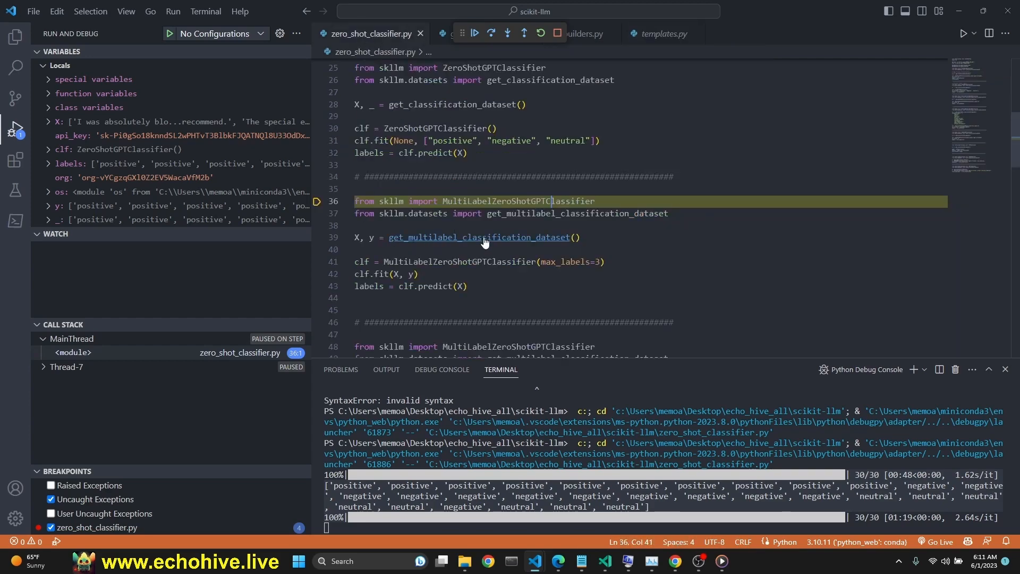
pyautogui.click(480, 237)
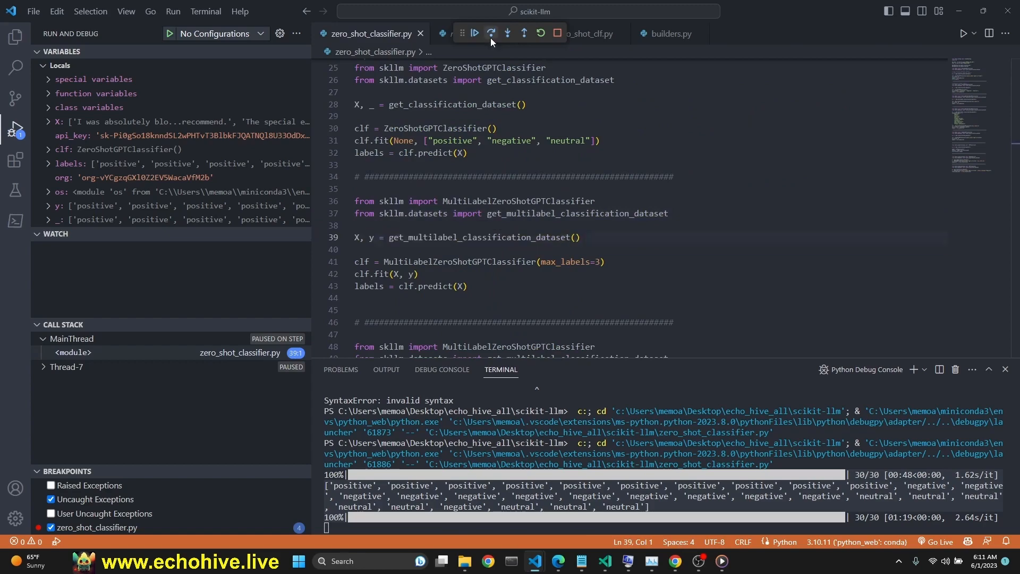
# - Load the multi-label dataset, fit the multi-label classifier, and view the FewShotGPTClassifier source
pyautogui.click(490, 33)
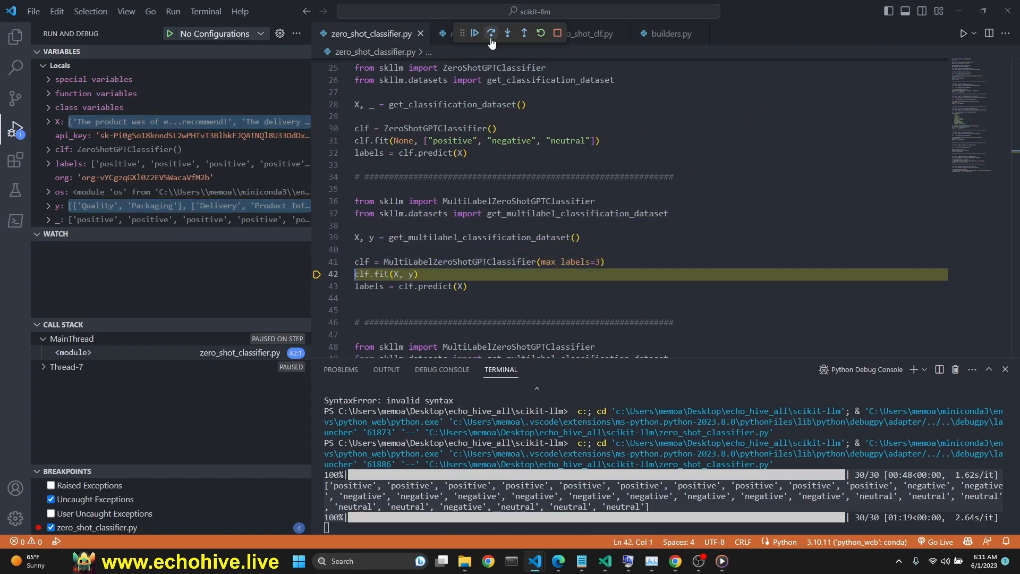
pyautogui.click(491, 33)
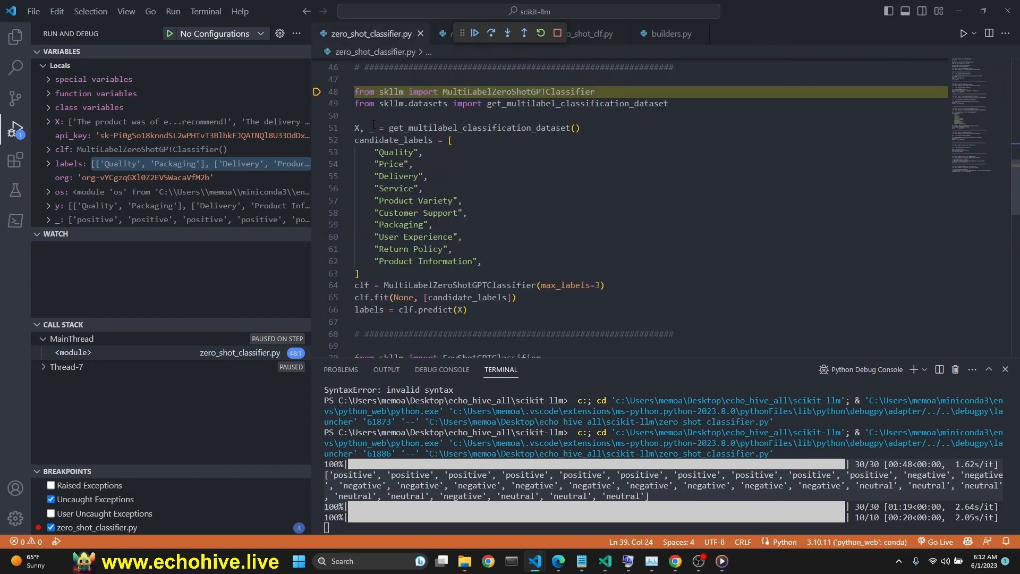
pyautogui.scroll(3)
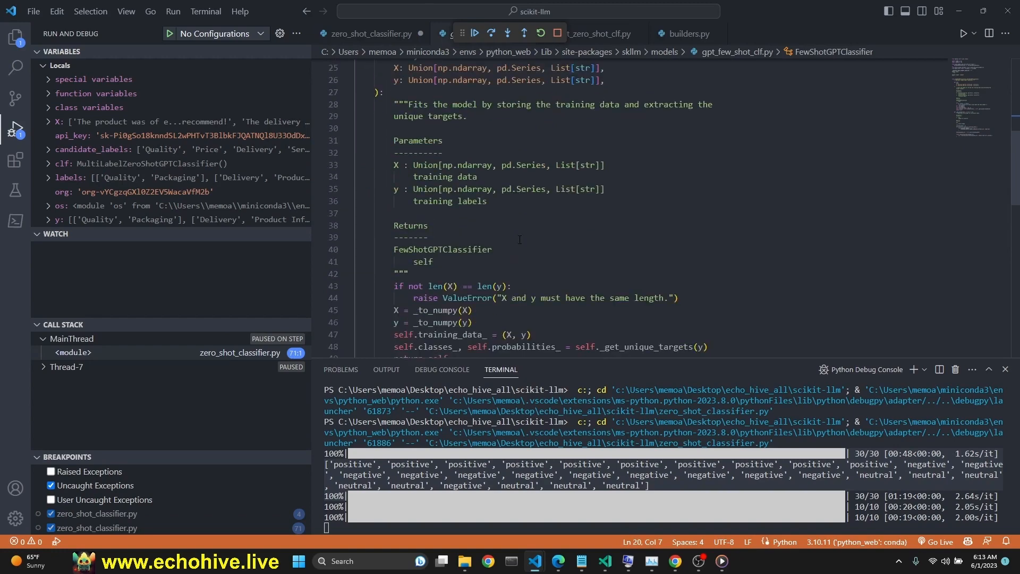
# - View FEW_SHOT_CLF_PROMPT_TEMPLATE with its training data placeholder, then switch to the scikit-llm repository page
pyautogui.scroll(-3)
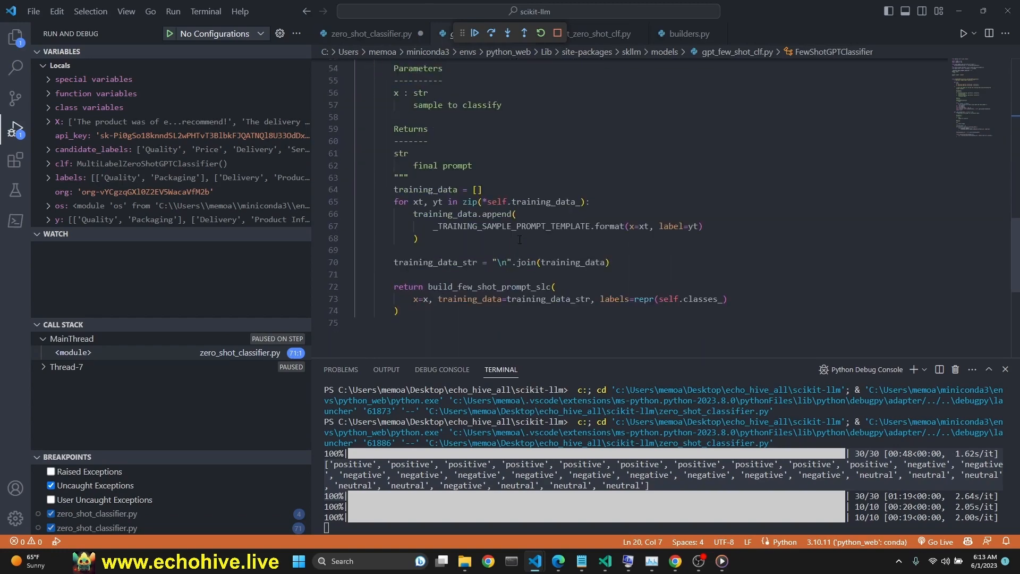
pyautogui.scroll(3)
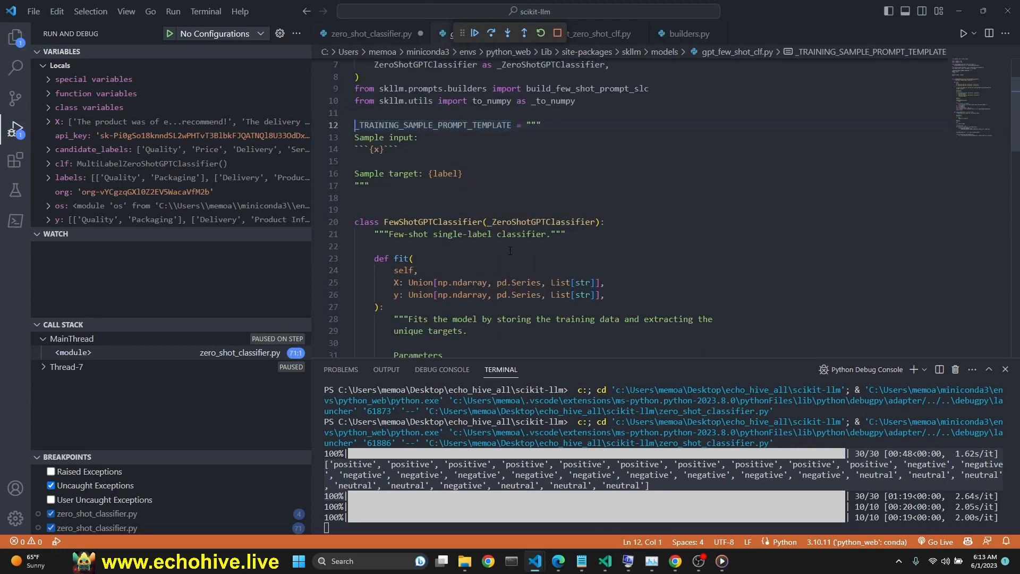
pyautogui.click(663, 33)
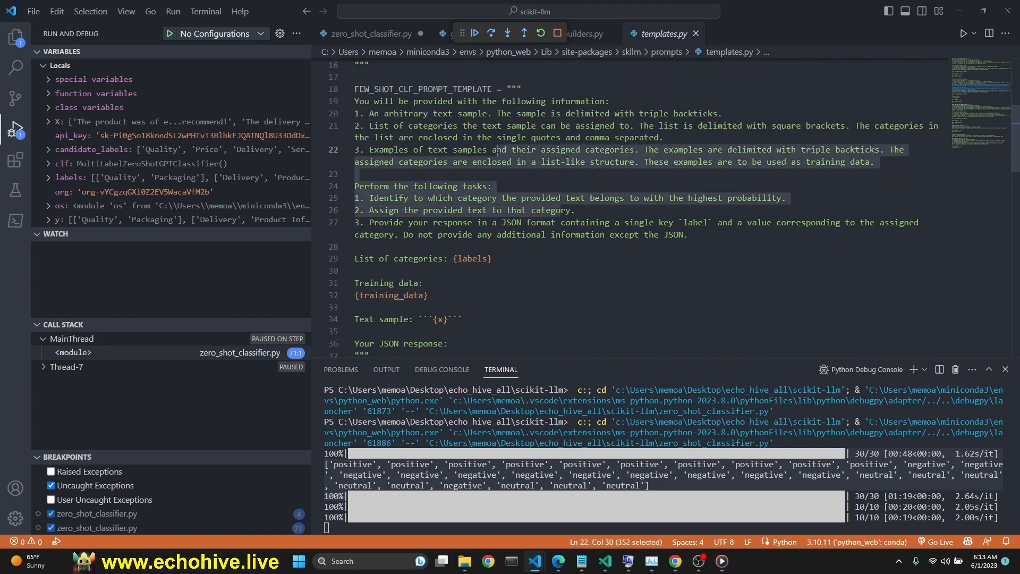
pyautogui.scroll(-3)
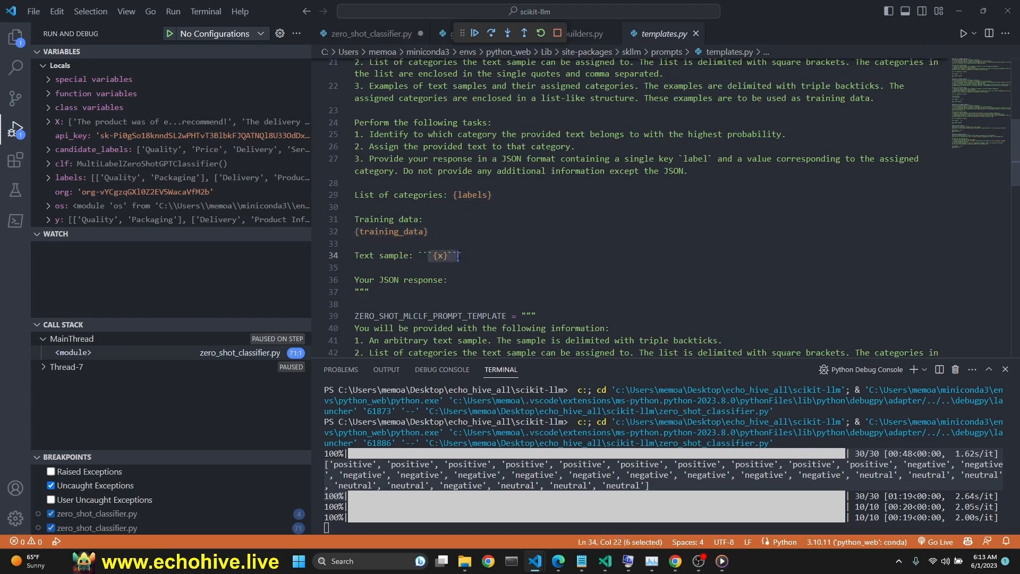
pyautogui.click(367, 231)
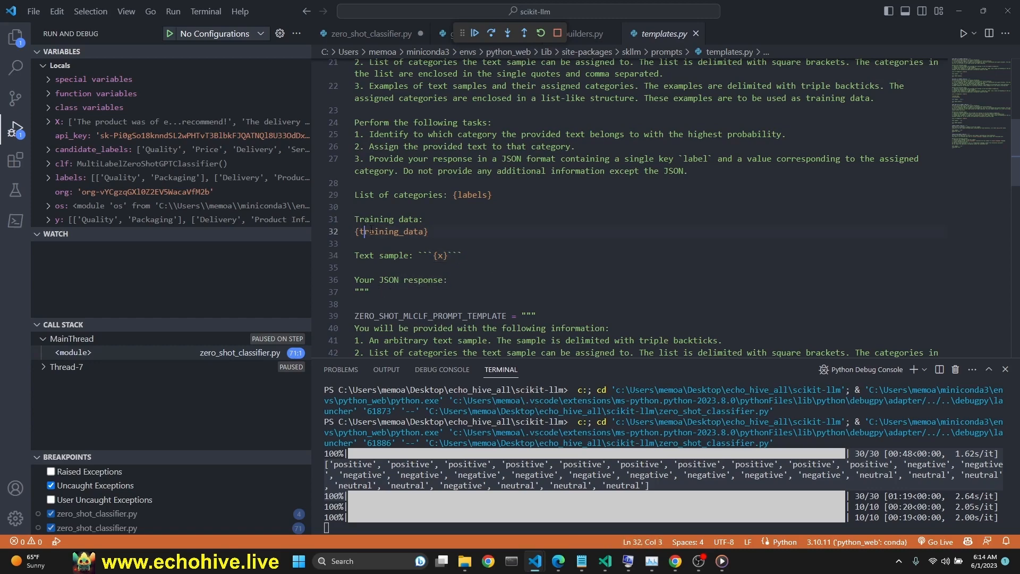
pyautogui.click(487, 560)
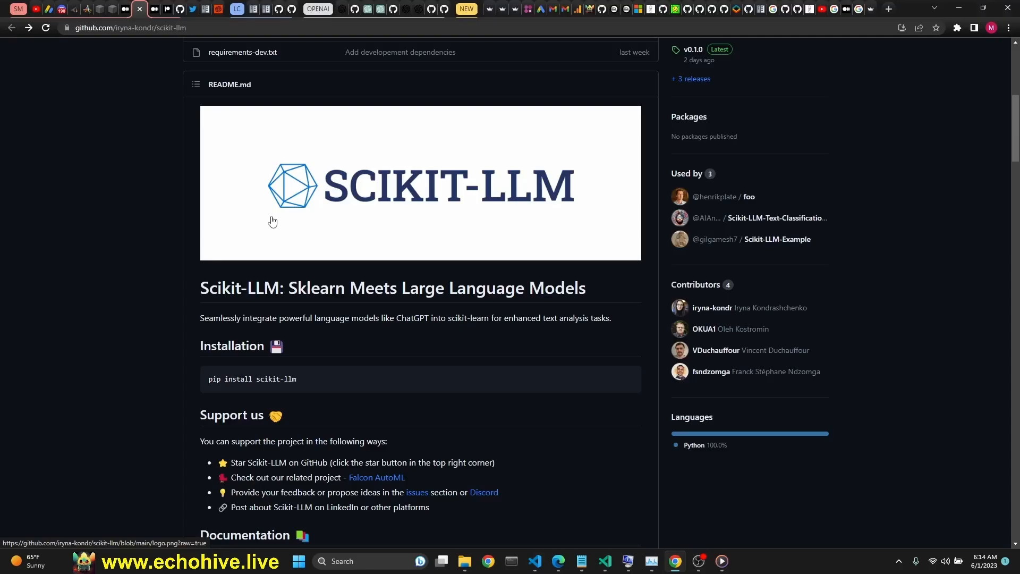
pyautogui.moveTo(180, 399)
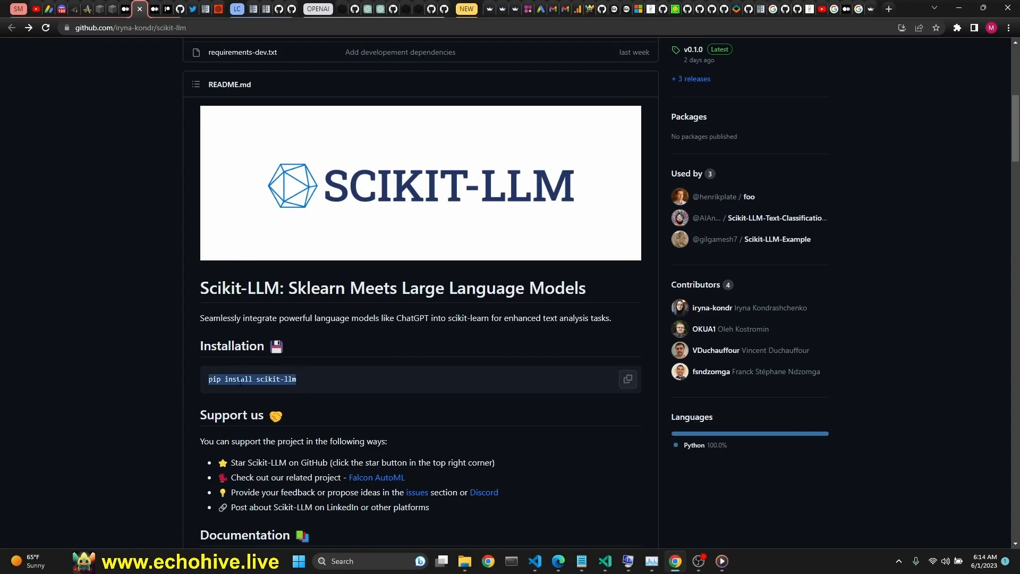
pyautogui.moveTo(382, 387)
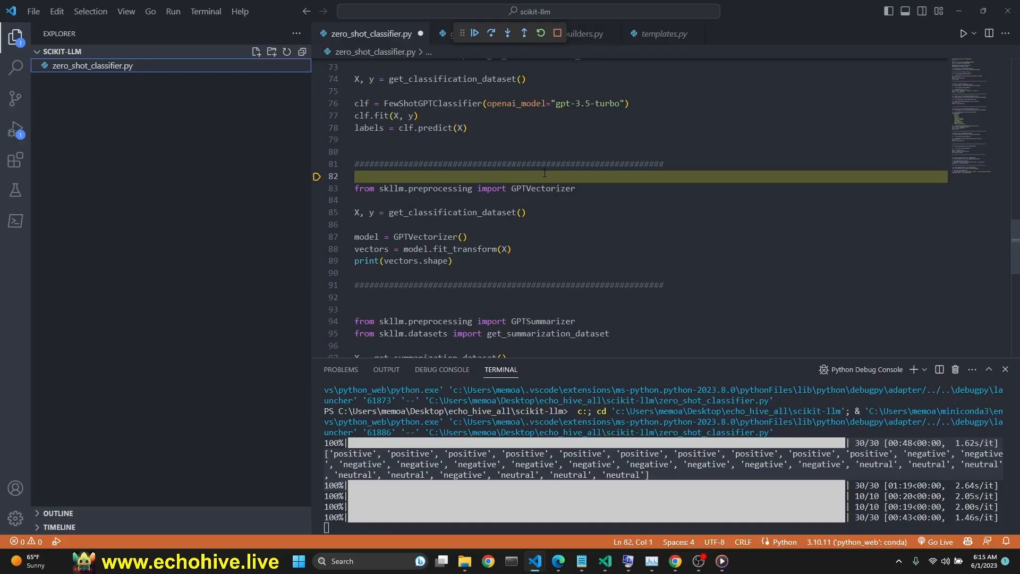
pyautogui.moveTo(498, 51)
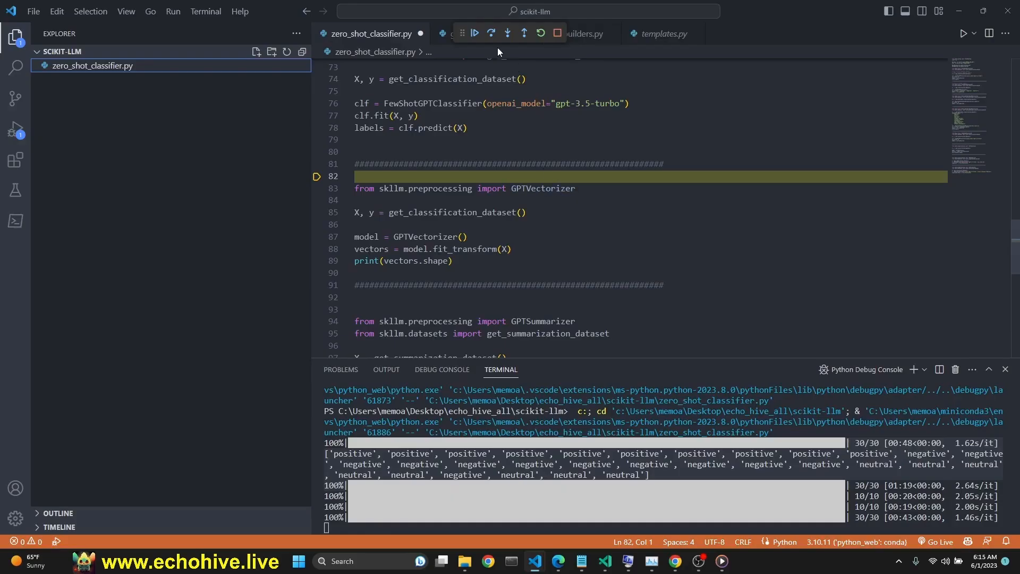
# - Inspect the GPTVectorizer and get_embedding definitions in the library source
pyautogui.click(491, 33)
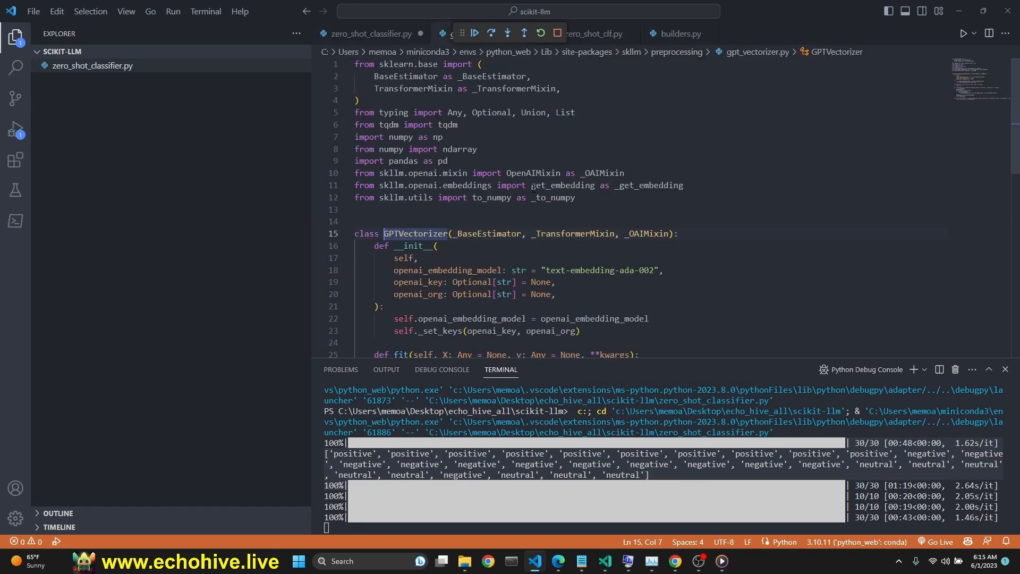
pyautogui.scroll(-3)
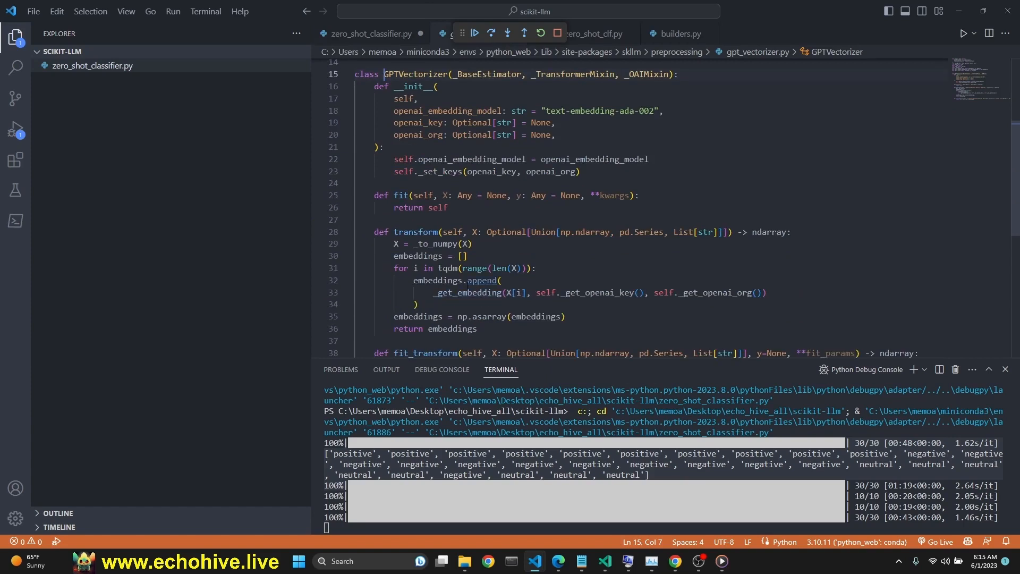
pyautogui.click(586, 33)
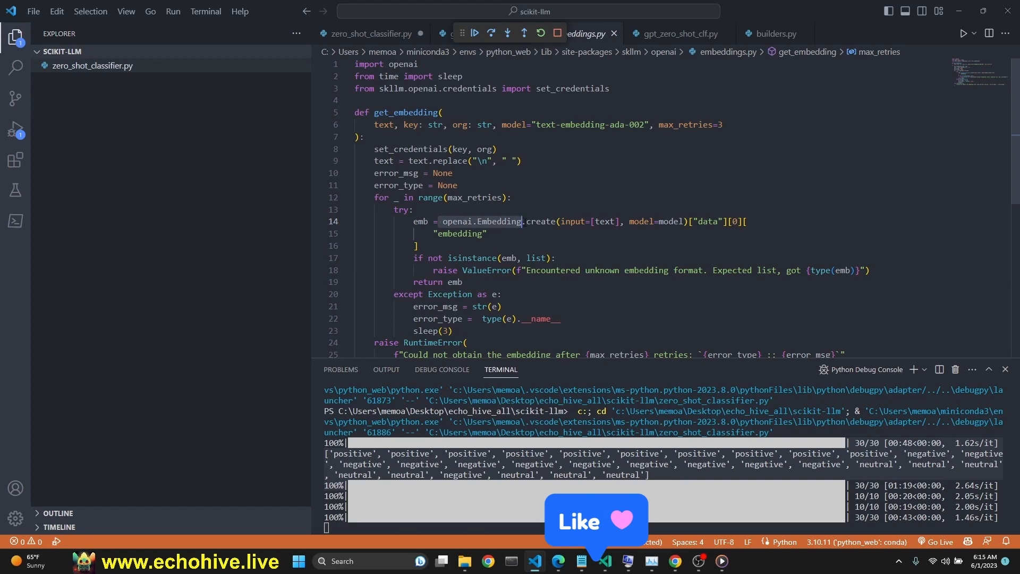
pyautogui.moveTo(540, 221)
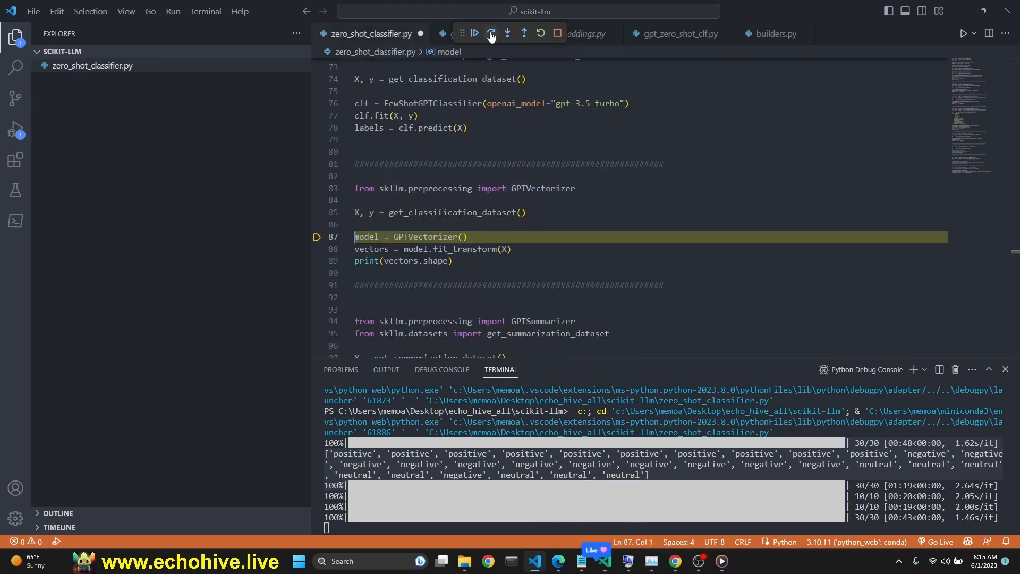
# - Run the GPT vectorizer to embed the 30 reviews into a (30, 1536) array and restart debugging
pyautogui.click(490, 33)
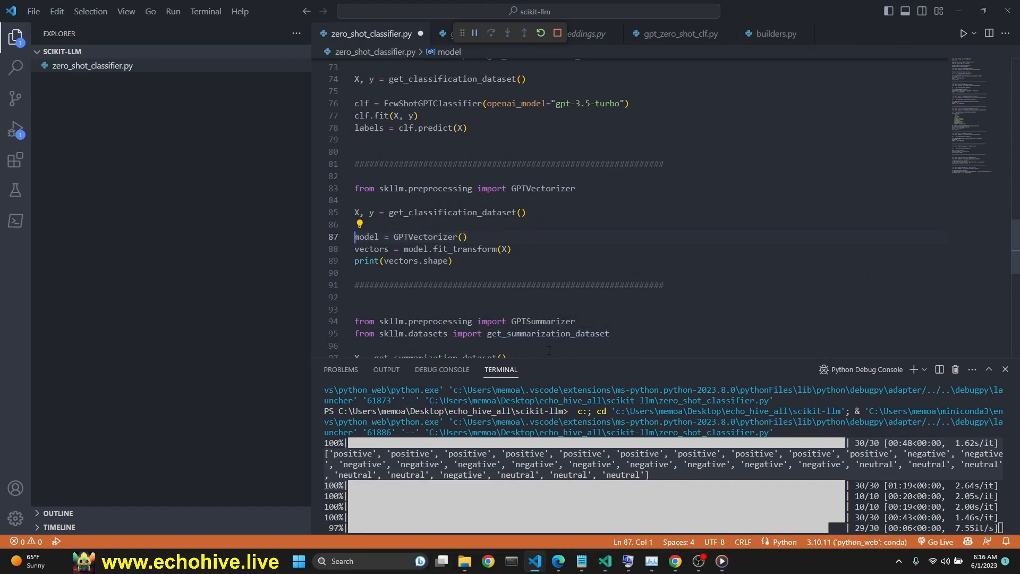
pyautogui.click(488, 33)
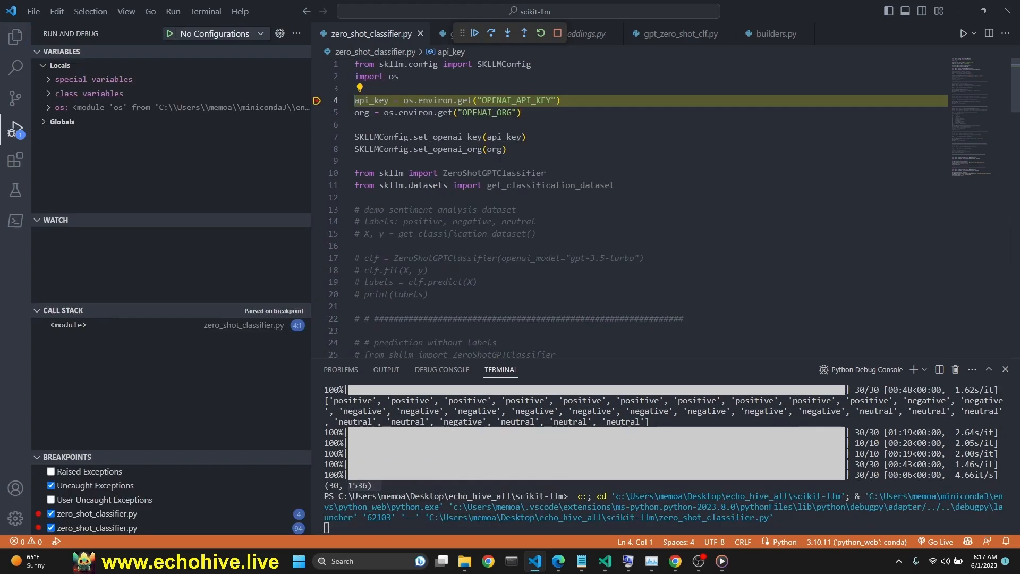
pyautogui.click(491, 33)
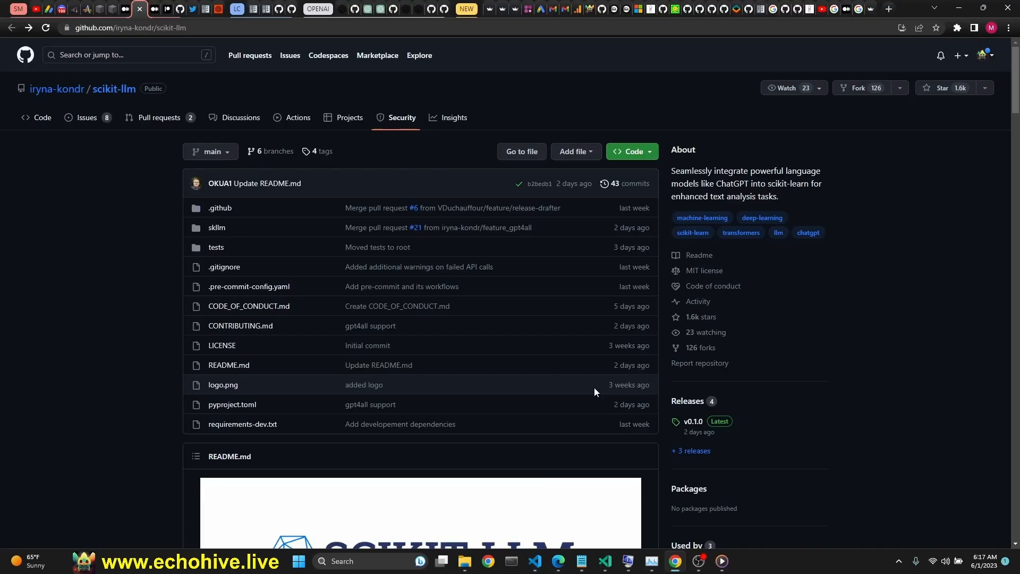
pyautogui.scroll(-3)
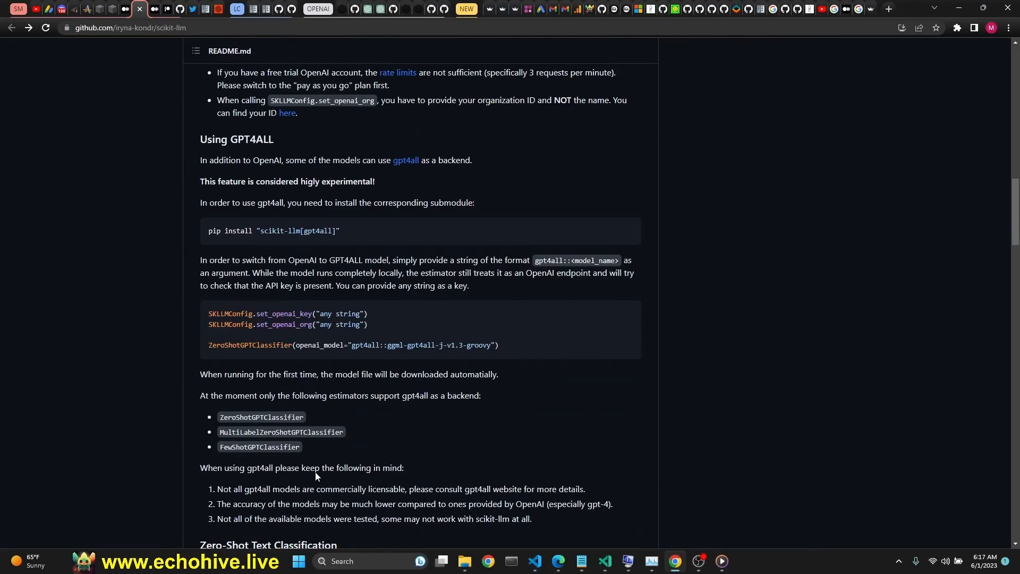
pyautogui.scroll(3)
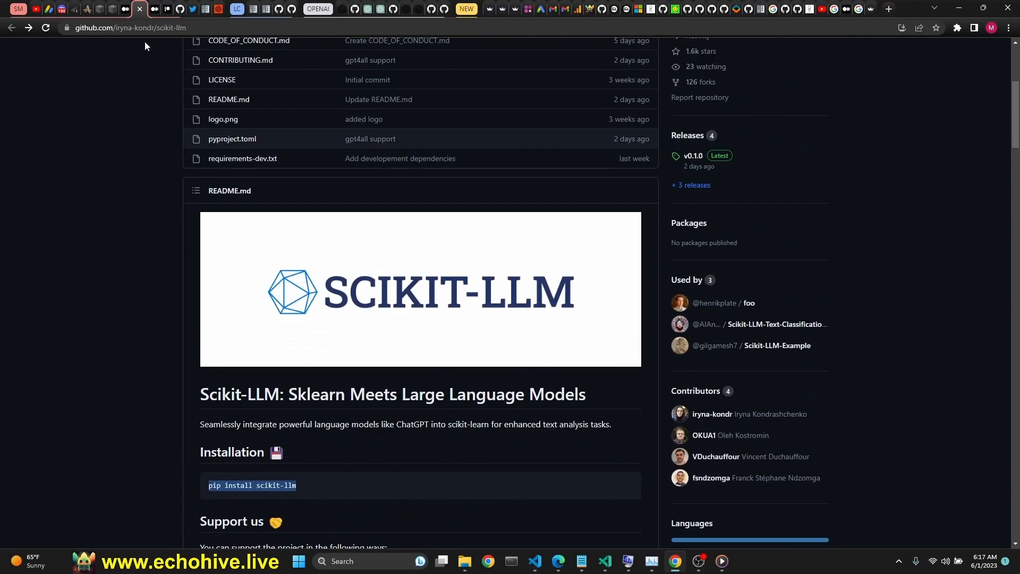
pyautogui.scroll(-3)
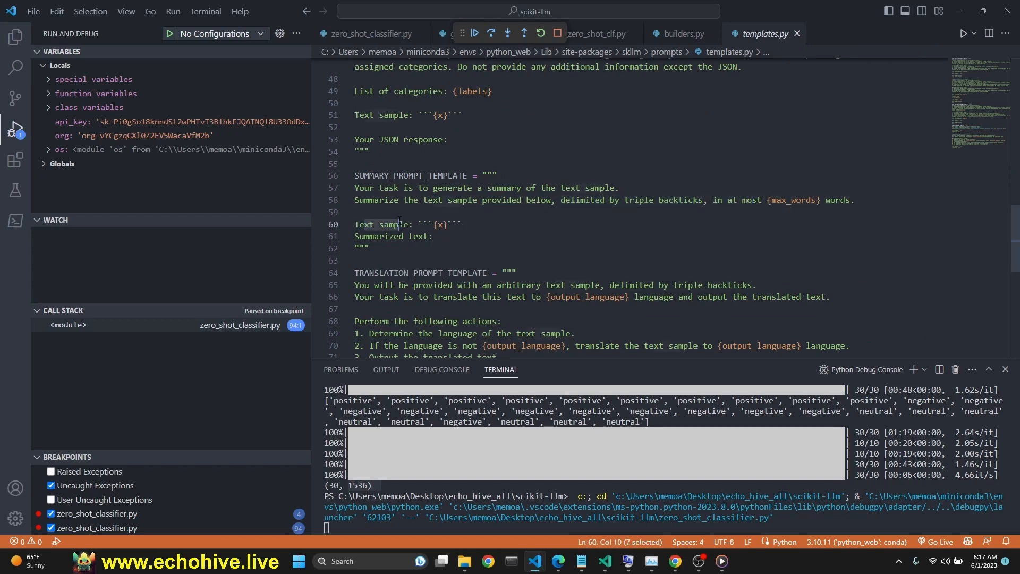
# - Step through the summarizer imports and run GPTSummarizer fit_transform on the 10 texts
pyautogui.click(368, 33)
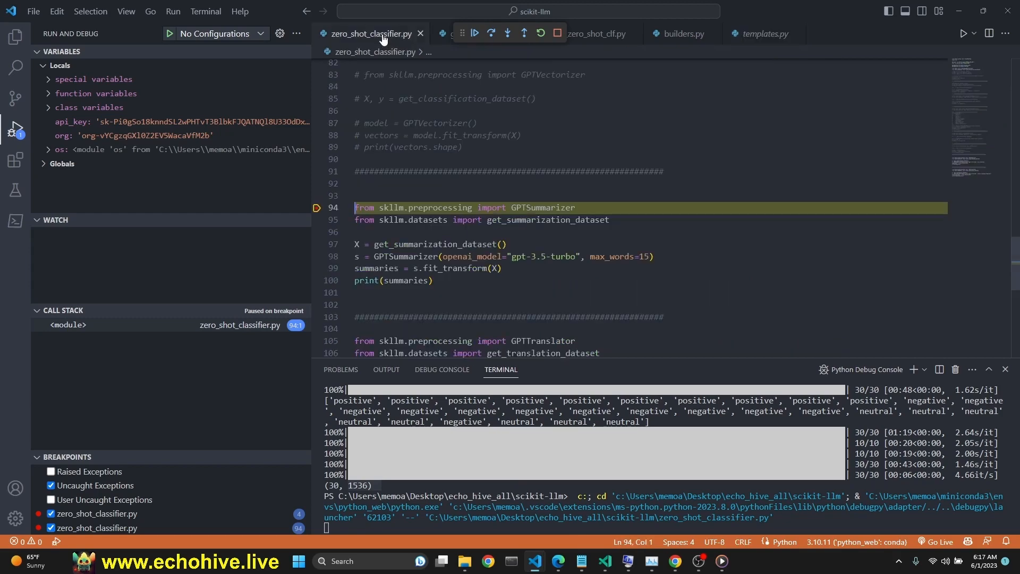
pyautogui.click(490, 33)
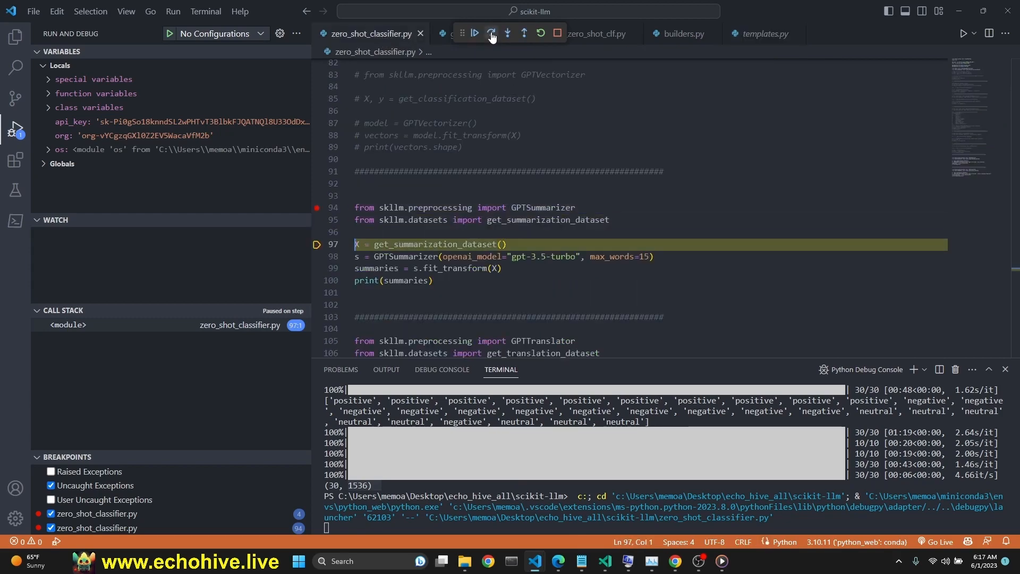
pyautogui.click(491, 33)
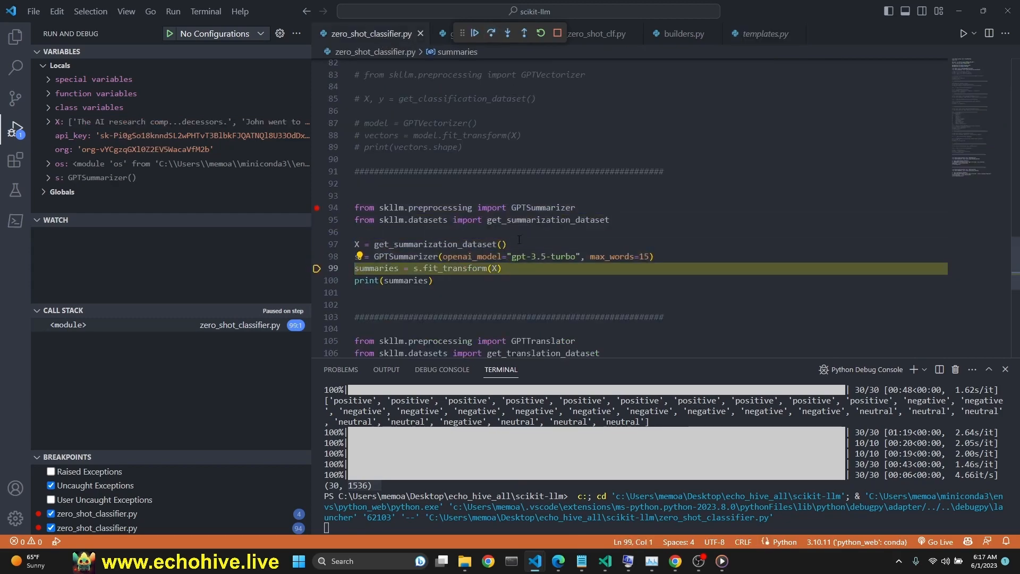
pyautogui.click(476, 33)
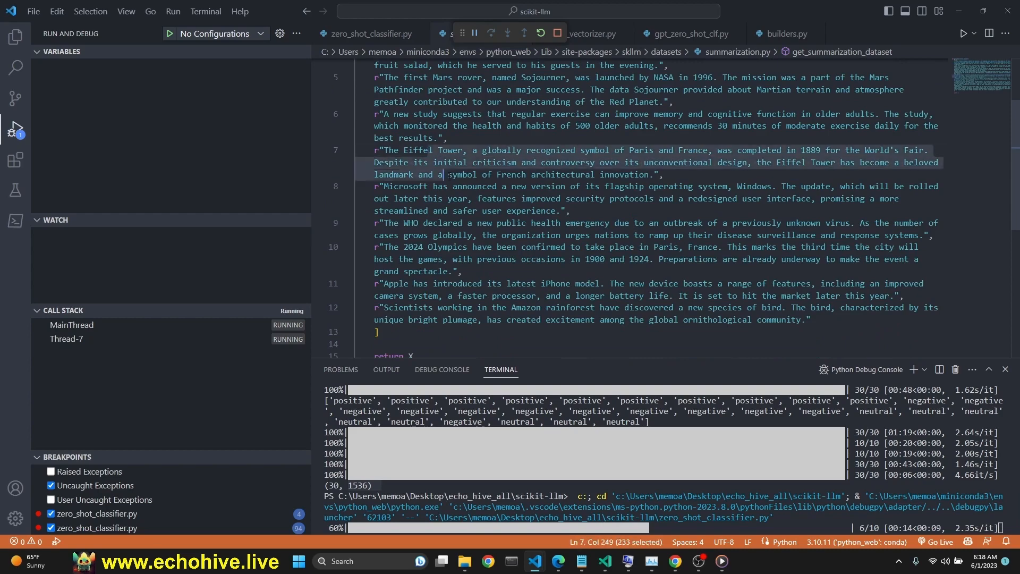
# - Print the ten news summaries and pause at the GPTTranslator import on line 105
pyautogui.click(367, 33)
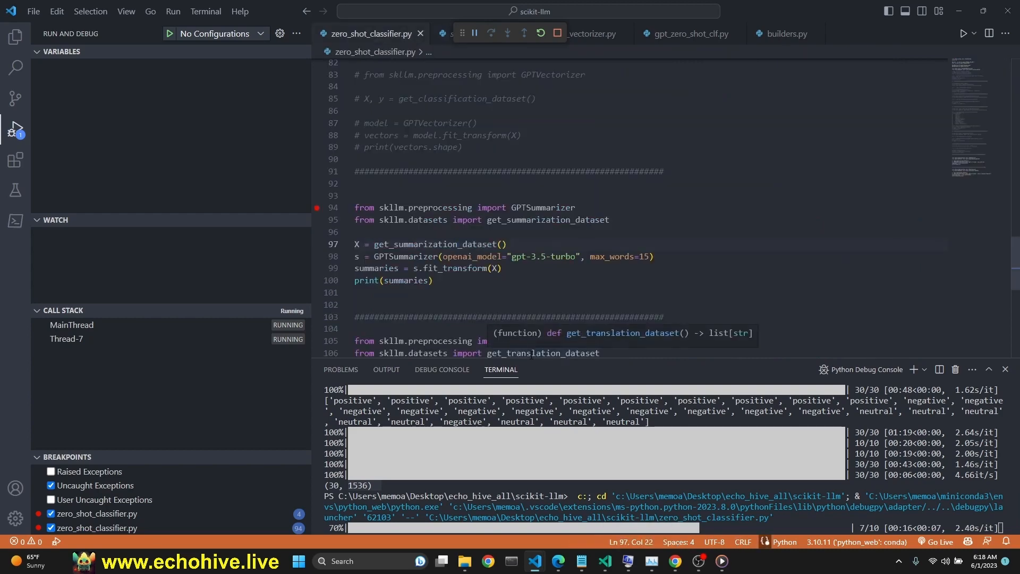
pyautogui.click(490, 33)
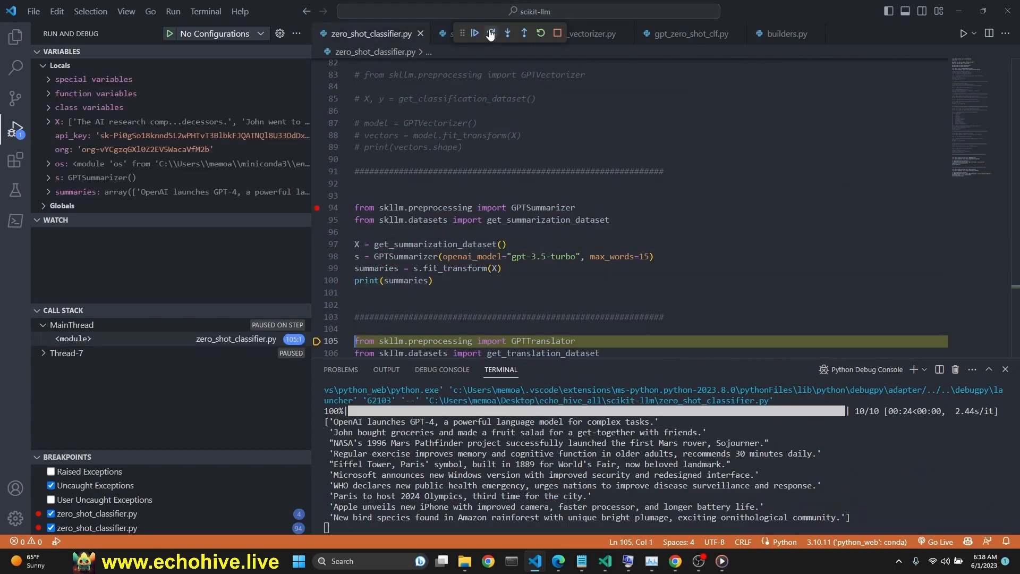
pyautogui.click(489, 33)
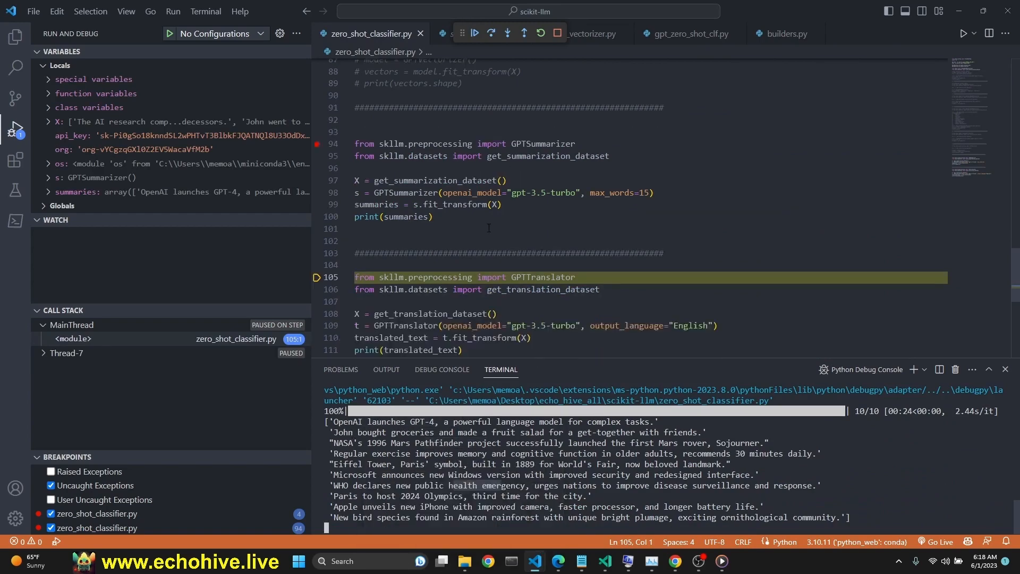
# - View templates.py down to TRANSLATION_PROMPT_TEMPLATE in the scikit-llm source
pyautogui.scroll(3)
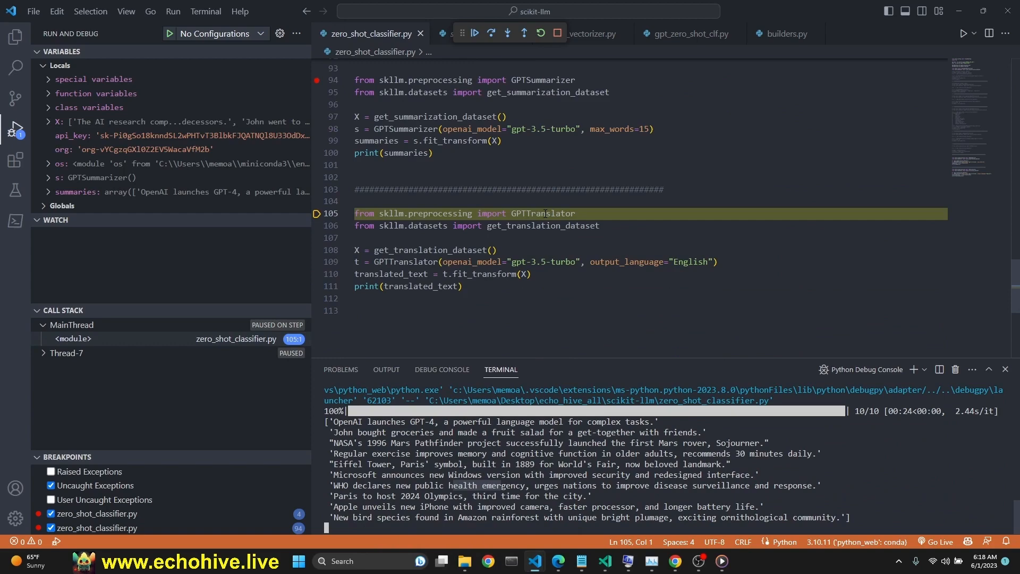
pyautogui.click(787, 33)
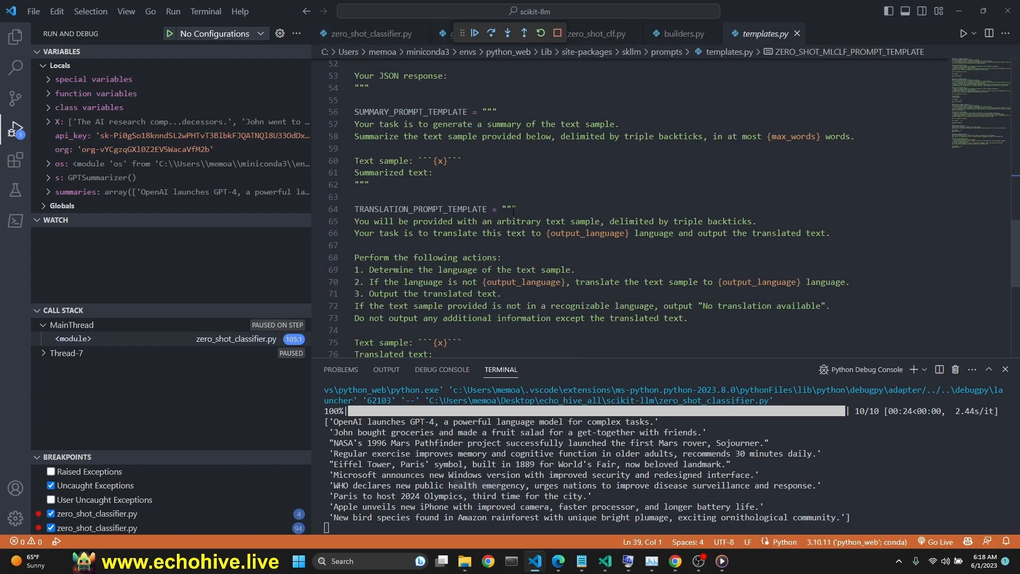
pyautogui.scroll(-3)
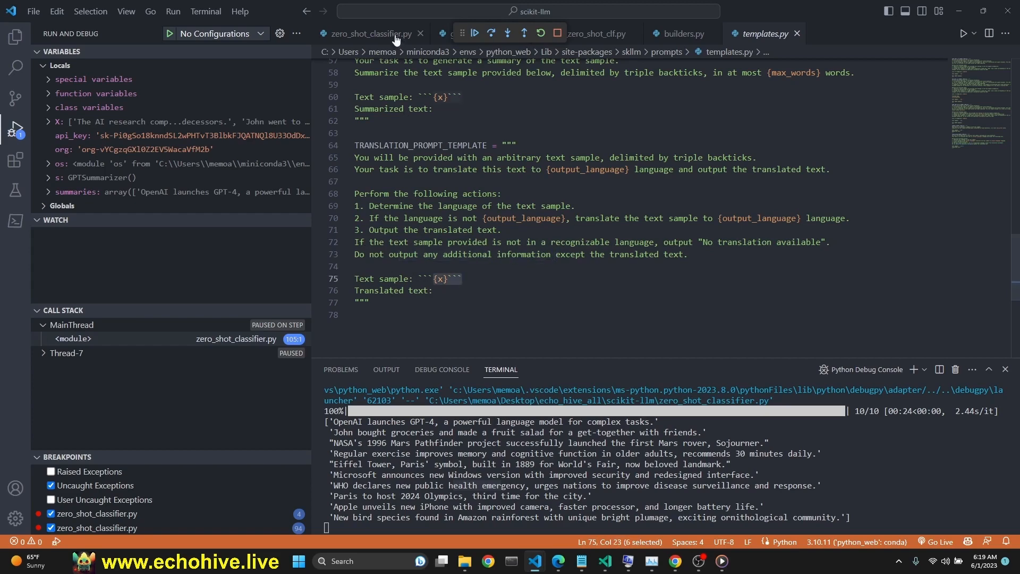
# - Step into get_translation_dataset, look over its six sentences, and return to the main script
pyautogui.click(490, 33)
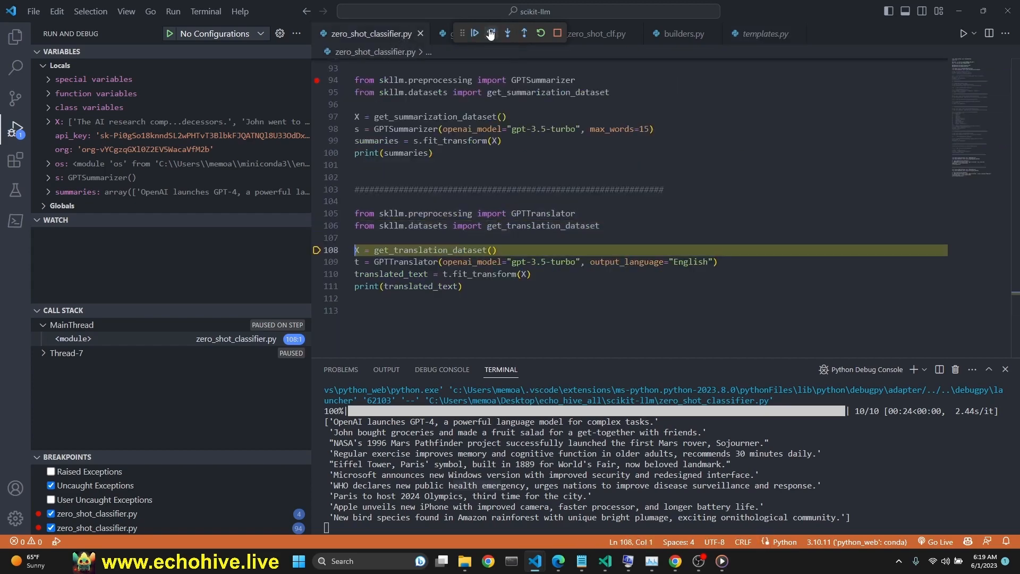
pyautogui.click(490, 33)
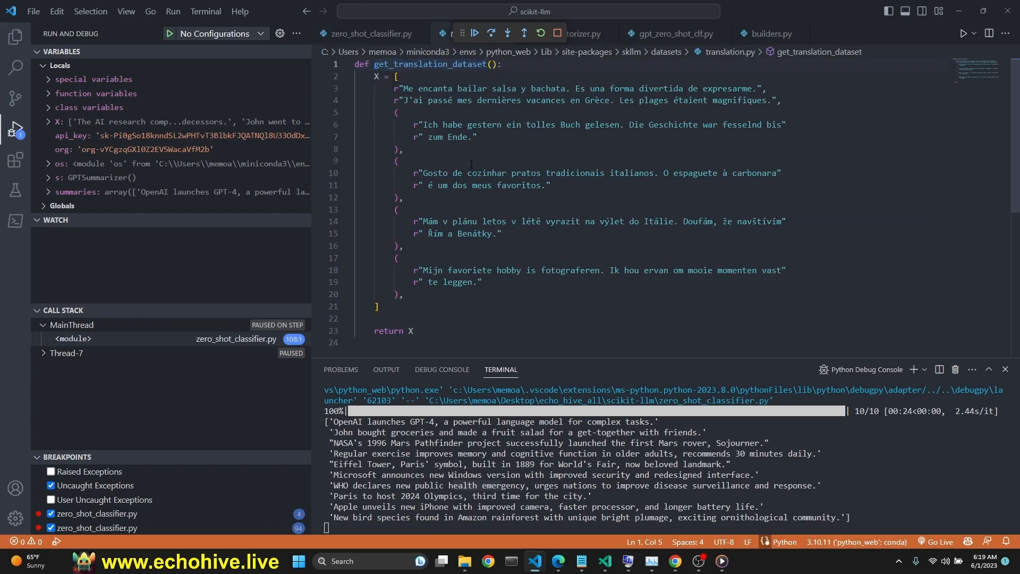
pyautogui.scroll(-3)
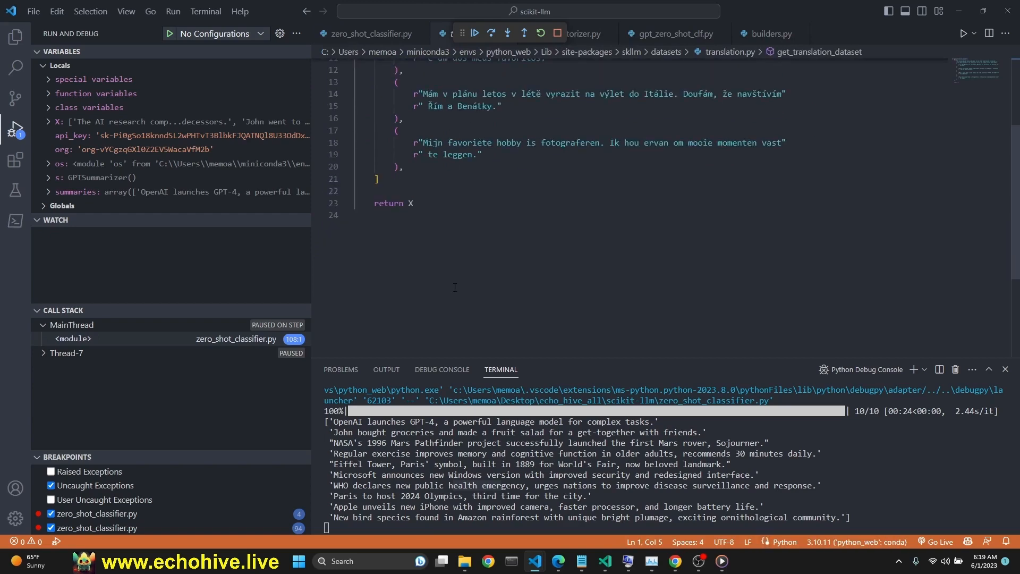
pyautogui.scroll(3)
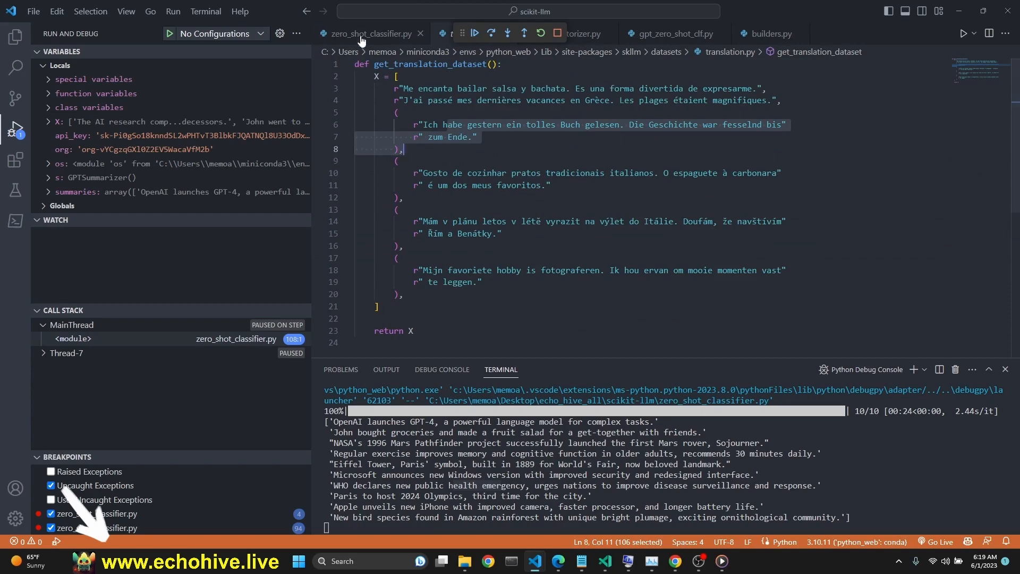
pyautogui.click(491, 33)
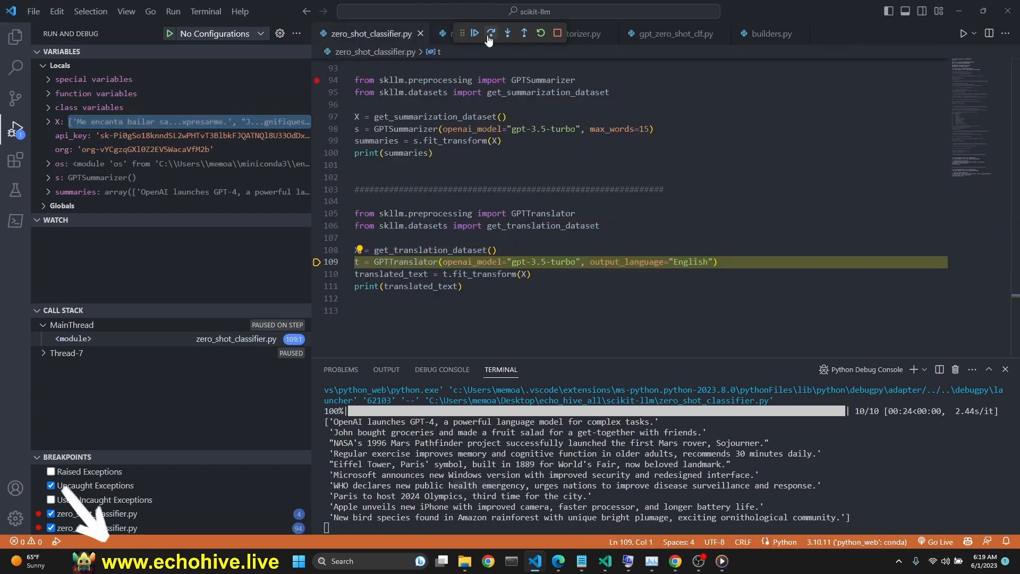
# - Run GPTTranslator on the six sentences and print their English translations, ending the run
pyautogui.click(490, 33)
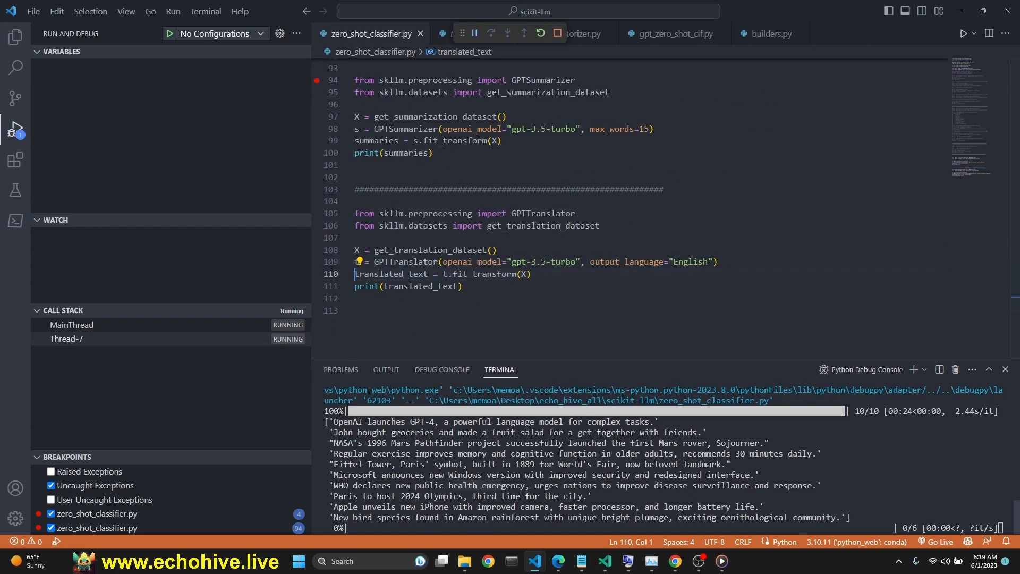
pyautogui.click(490, 33)
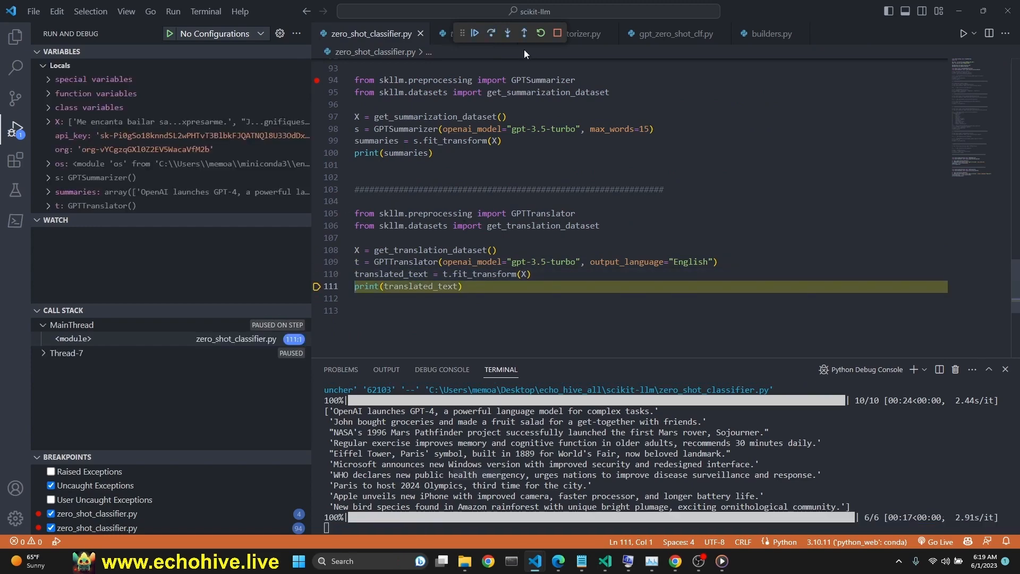
pyautogui.click(475, 33)
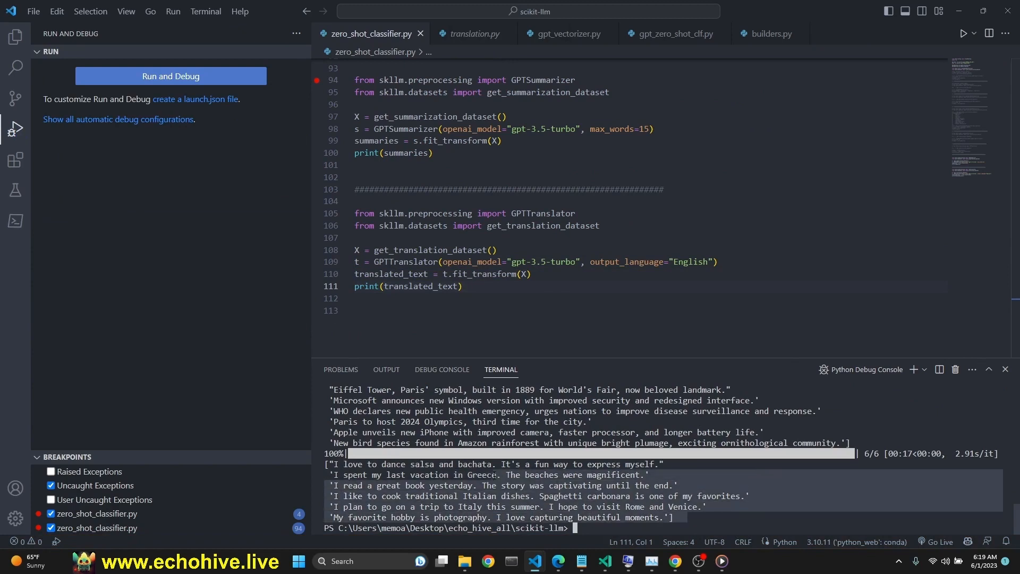
pyautogui.scroll(3)
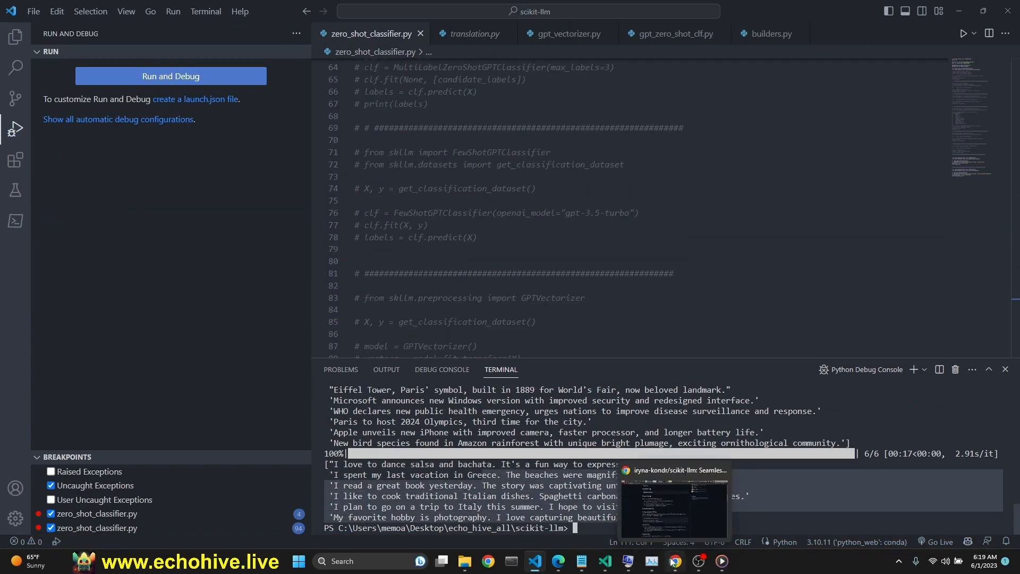
# - Show the description of the 100 simultaneous GPT-4 API calls video on the echohive AI Academy page
pyautogui.click(673, 500)
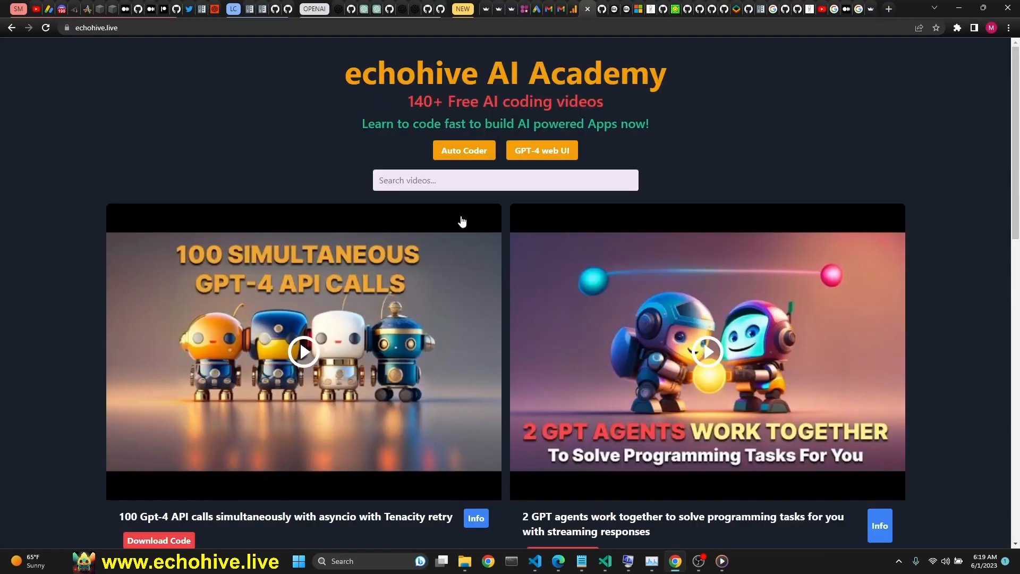
pyautogui.tripleClick(504, 73)
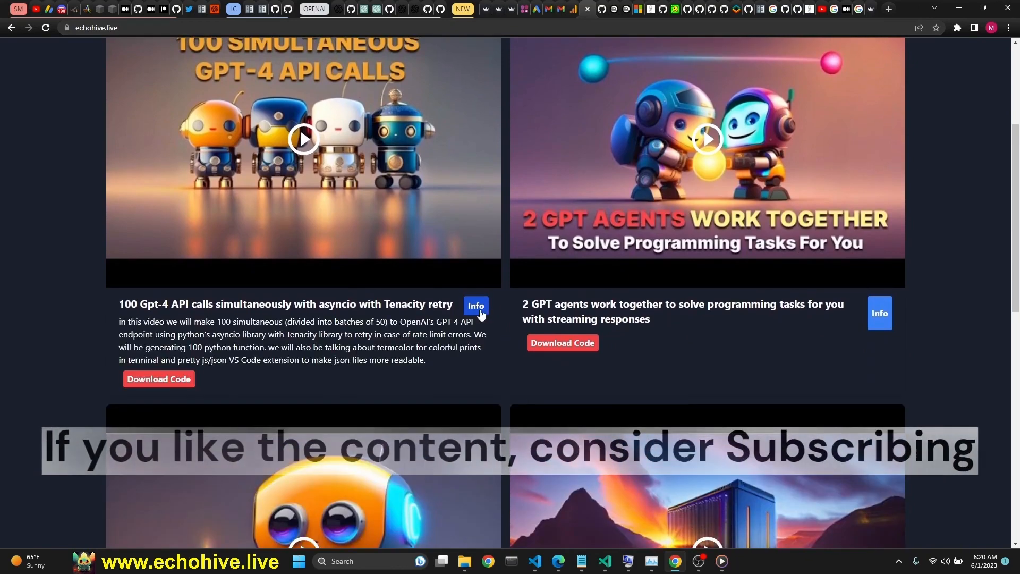
pyautogui.scroll(-3)
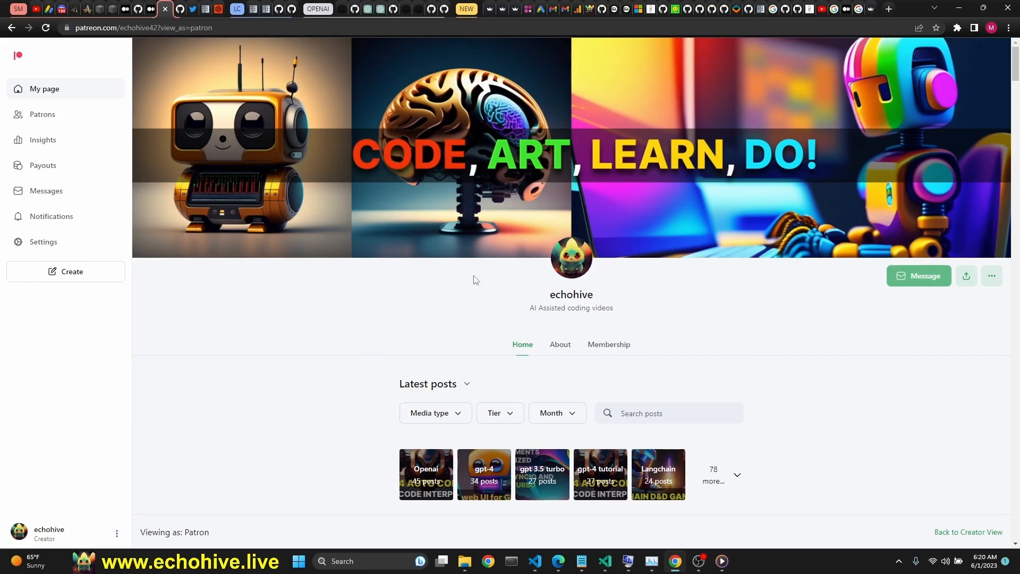
# - Browse echohive's Patreon code-file posts, then bring the VS Code translation output back to front
pyautogui.scroll(-3)
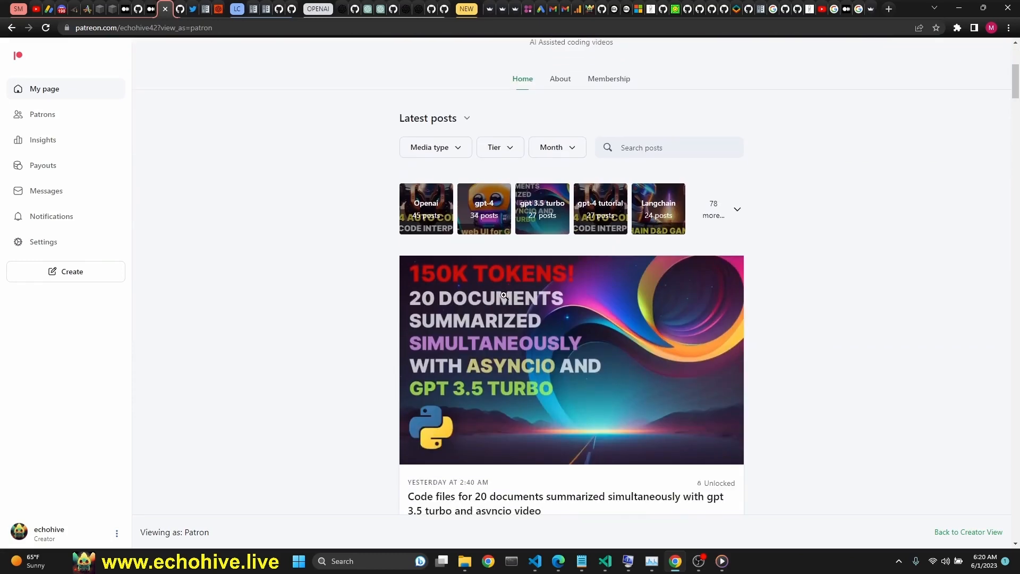
pyautogui.scroll(-3)
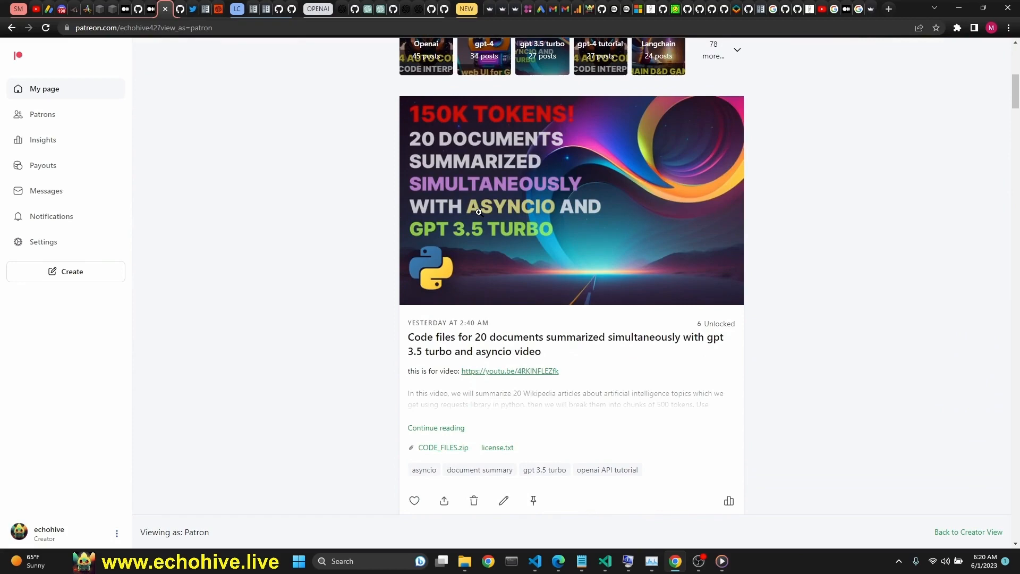
pyautogui.moveTo(560, 266)
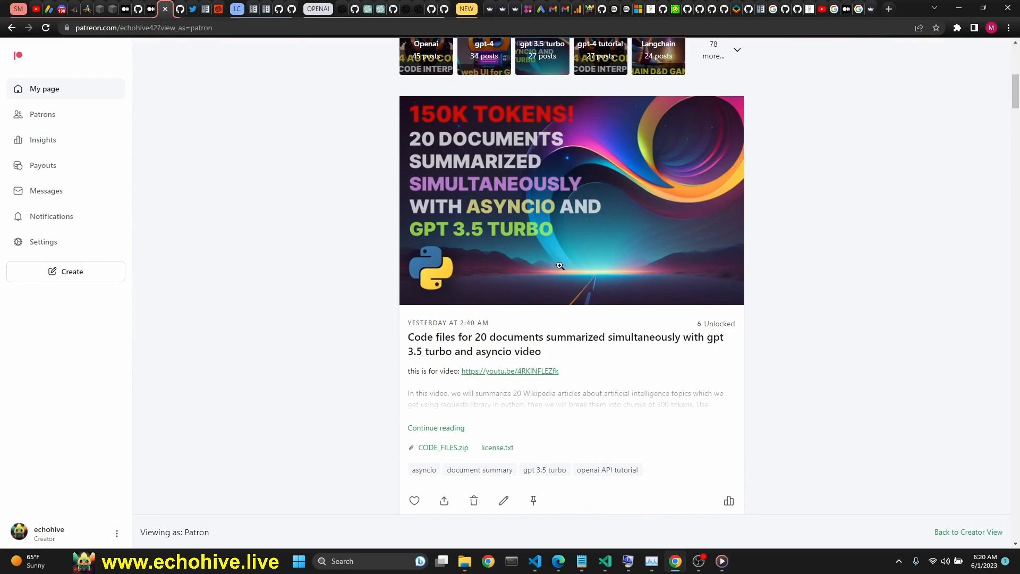
pyautogui.moveTo(517, 366)
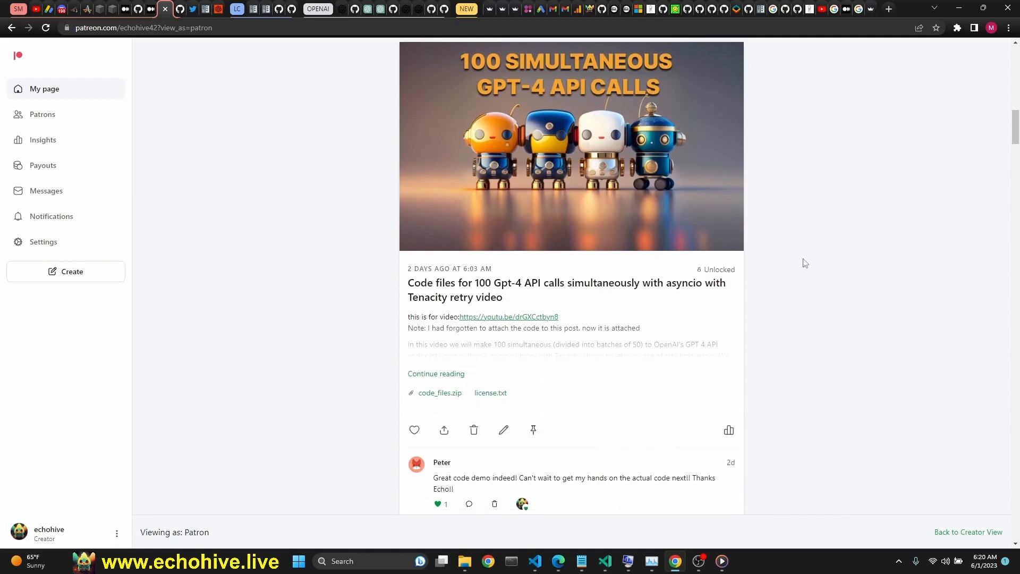
pyautogui.moveTo(547, 306)
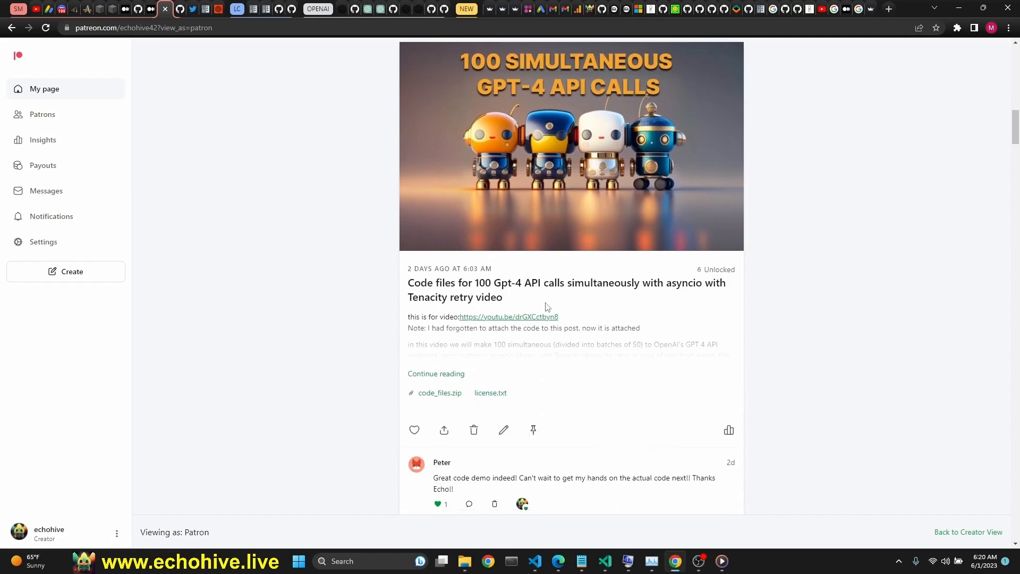
pyautogui.moveTo(534, 561)
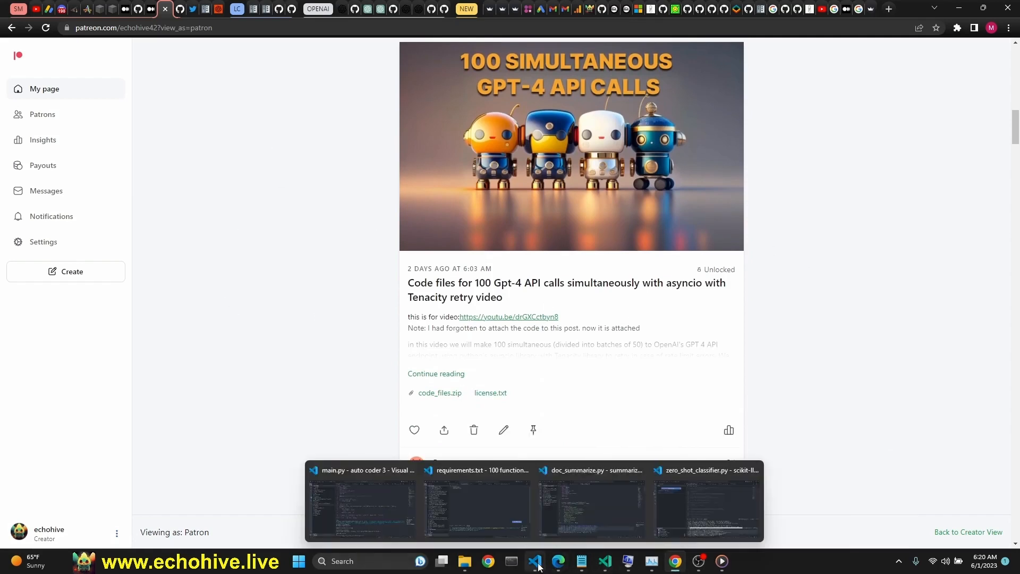
pyautogui.click(705, 508)
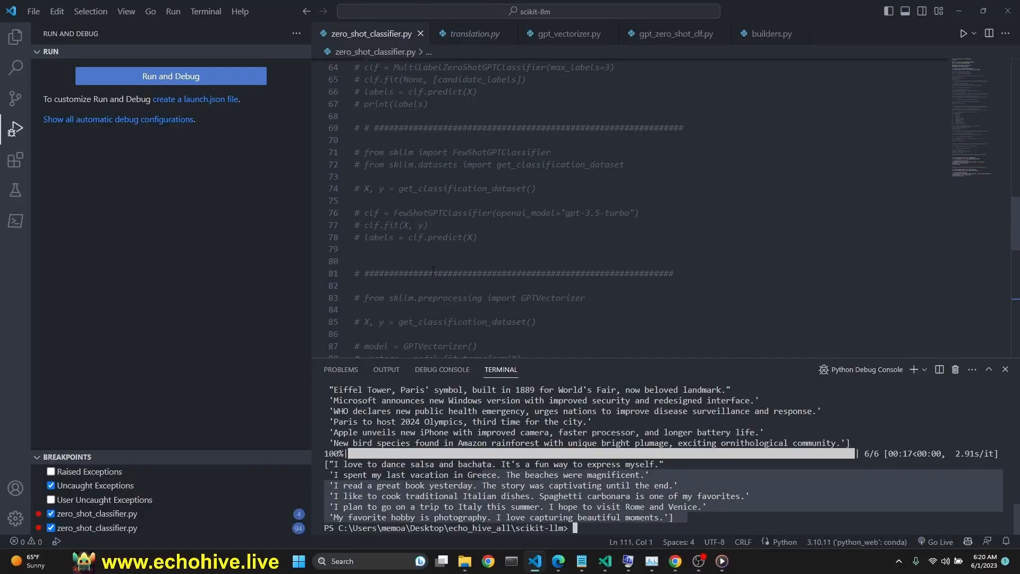